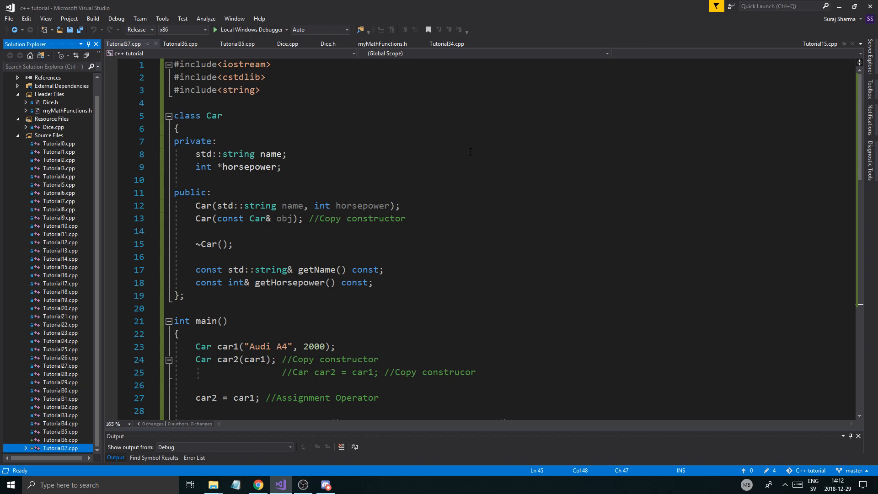
- Edit the line near the destructor declaration, replacing the typed stream operator with an equals sign
{"action": "left_click", "coordinate": [287, 154]}
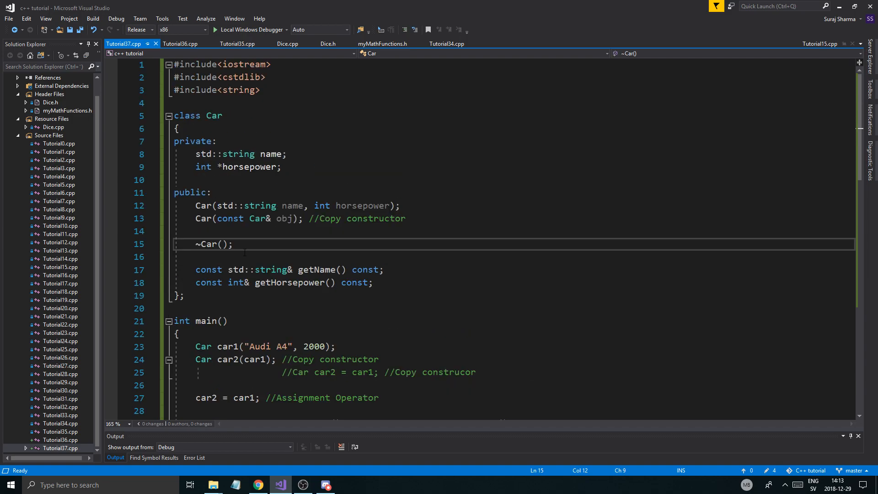
{"action": "left_click", "coordinate": [286, 219]}
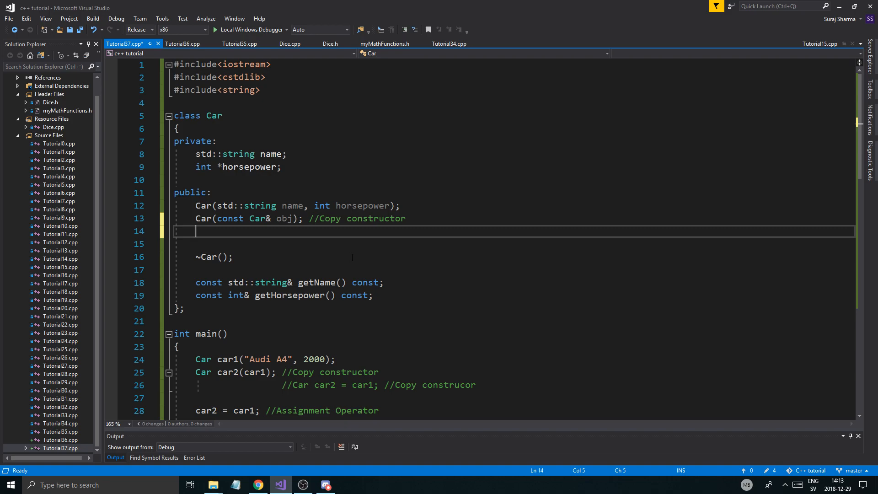
{"action": "type", "text": "<"}
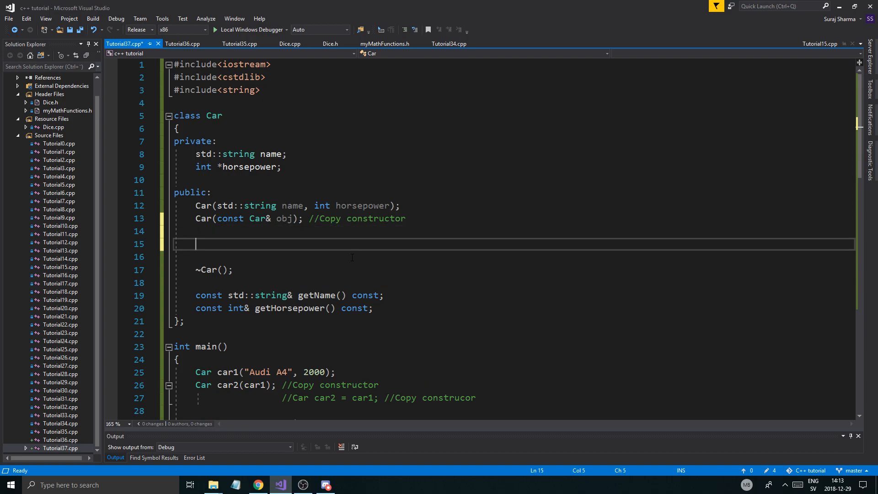
{"action": "type", "text": "cout <<"}
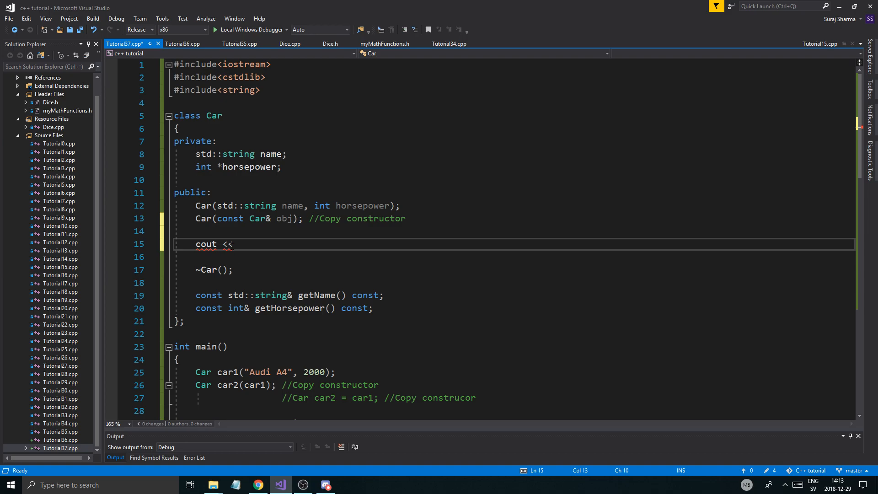
{"action": "type", "text": ">>"}
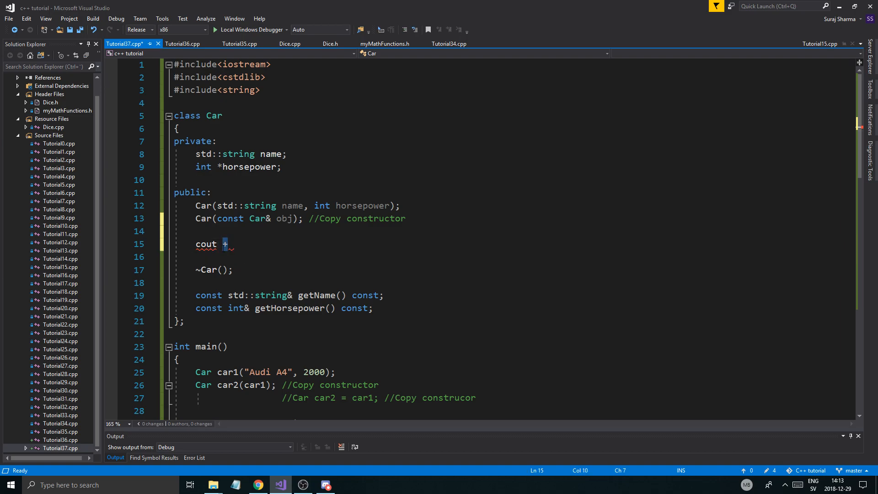
{"action": "double_click", "coordinate": [206, 244]}
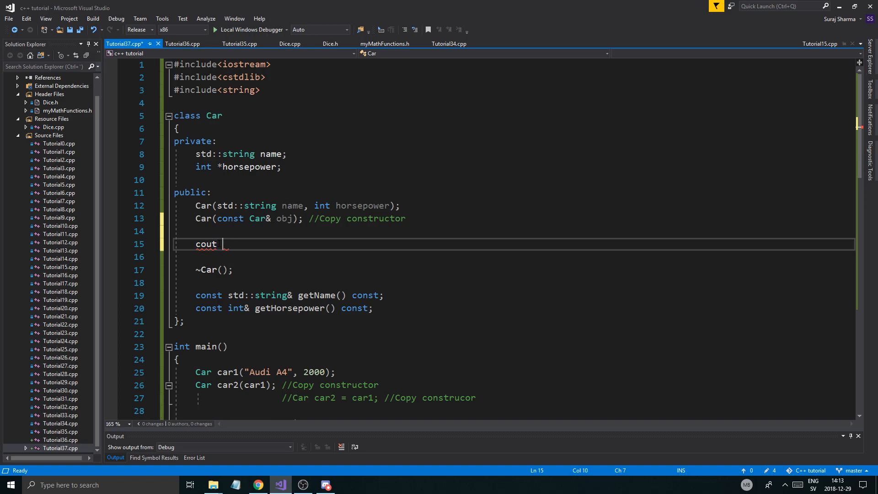
{"action": "type", "text": "= car1; //Assignment Operator"}
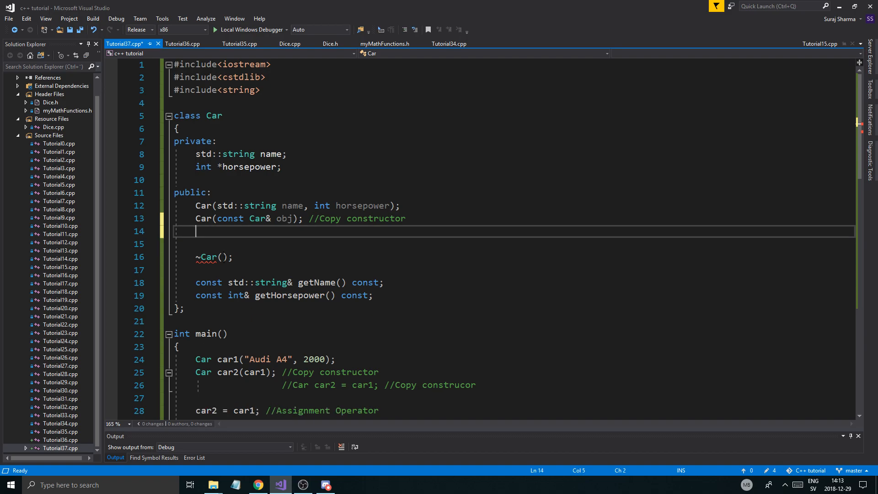
{"action": "scroll", "scroll_direction": "down", "scroll_amount": 3}
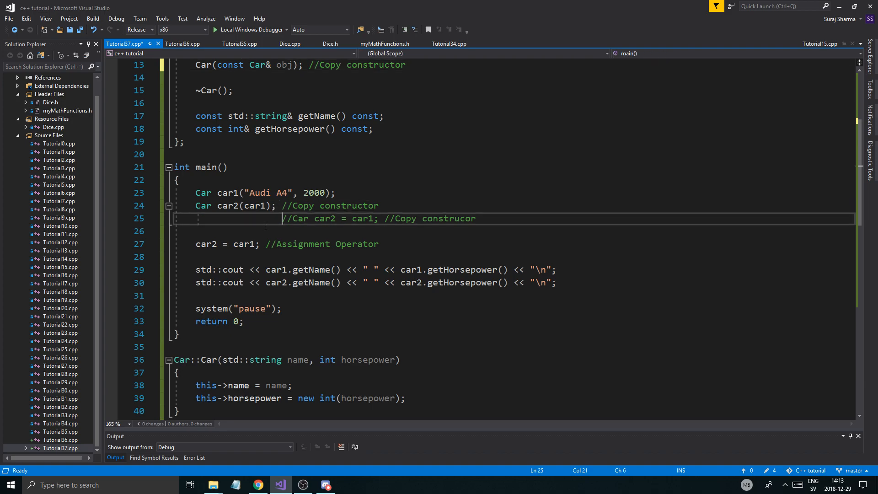
- Realign the commented-out Car car2 = car1 line in main with the surrounding statements
{"action": "left_click", "coordinate": [206, 218]}
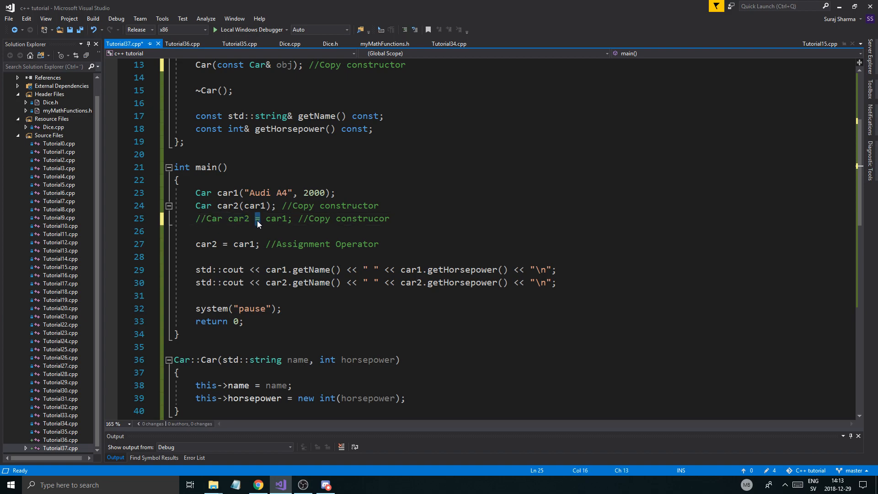
{"action": "double_click", "coordinate": [277, 218]}
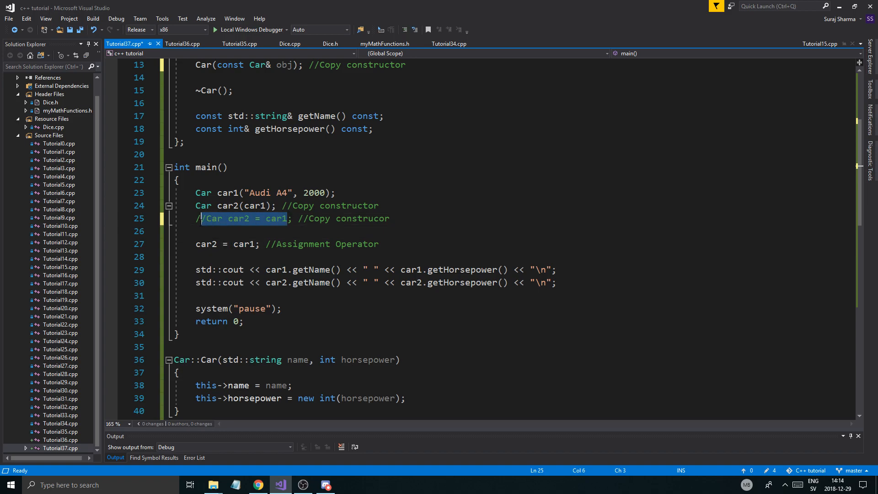
{"action": "left_click", "coordinate": [206, 243]}
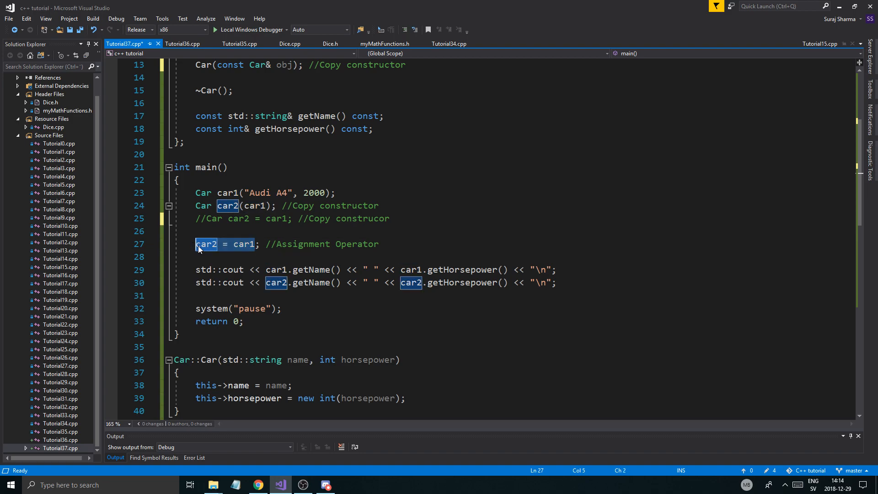
{"action": "left_click", "coordinate": [378, 244]}
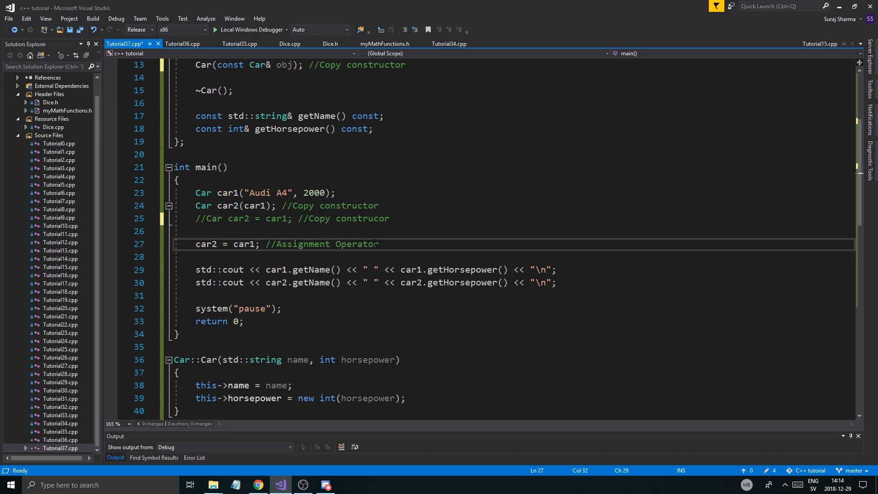
{"action": "left_click", "coordinate": [355, 269]}
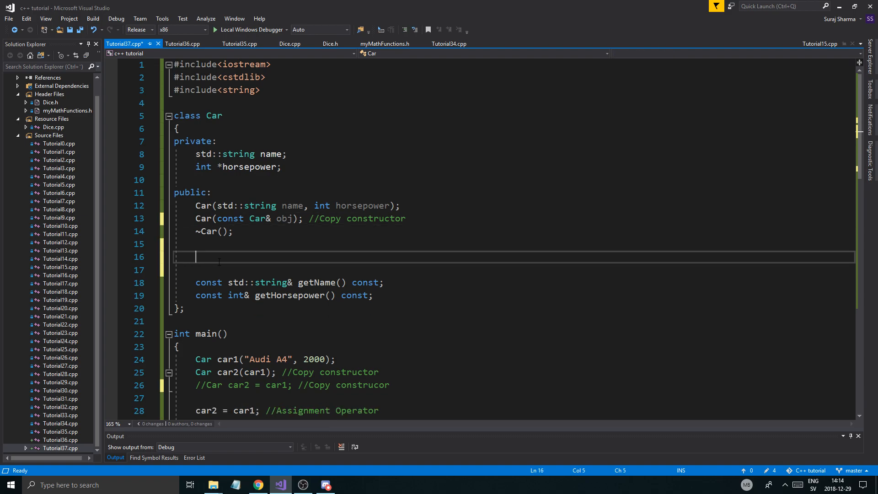
- Add an //Operators comment under the destructor declaration in the Car class
{"action": "type", "text": "//Ope"}
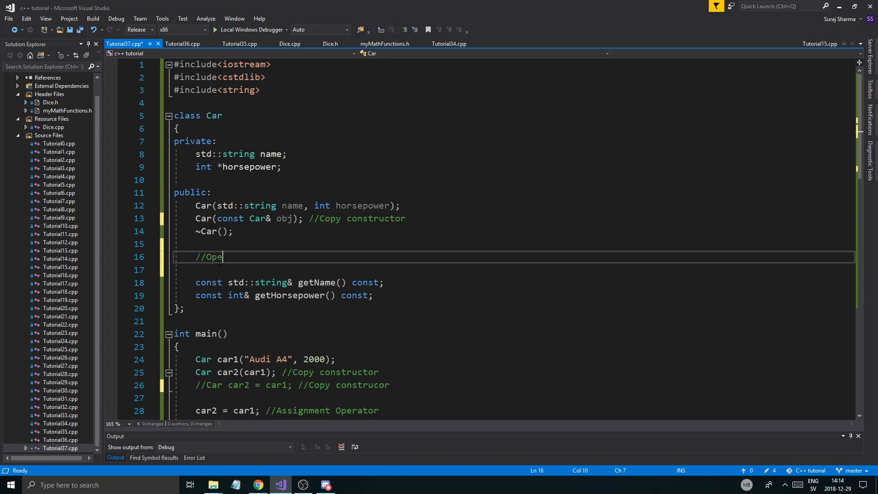
{"action": "type", "text": "erators"}
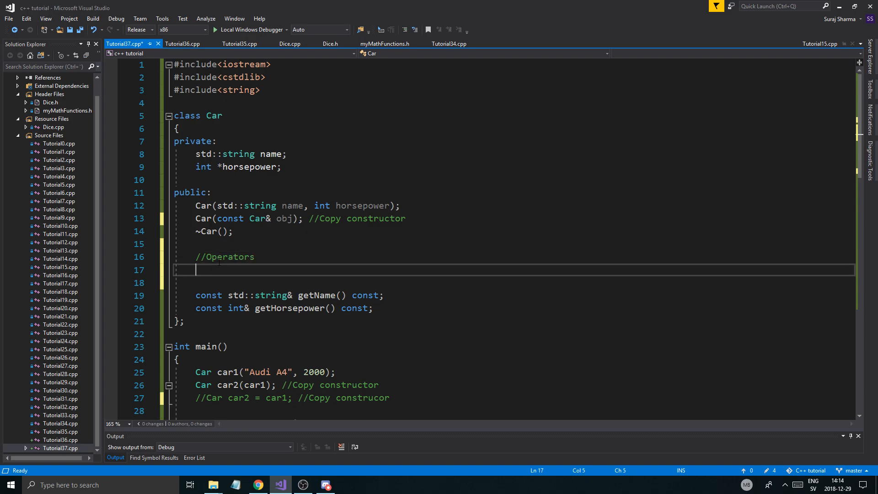
{"action": "type", "text": "[]"}
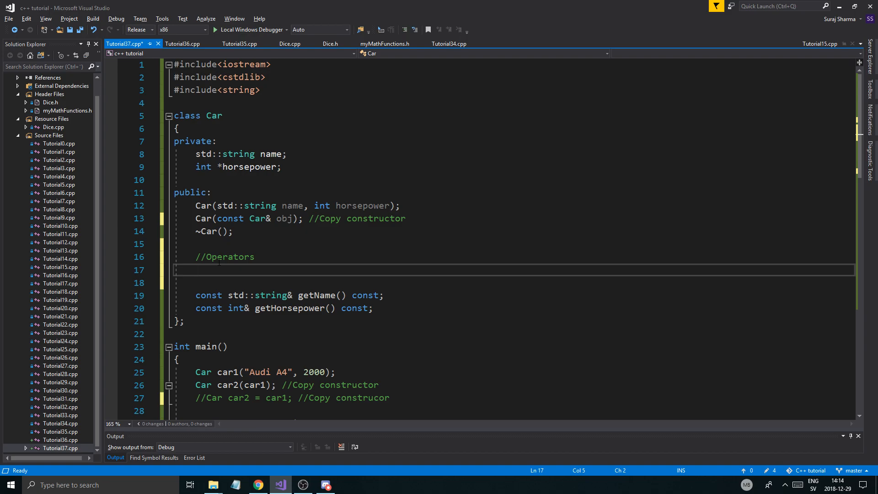
- Write the start of the operator= declaration with a void return type
{"action": "type", "text": "void"}
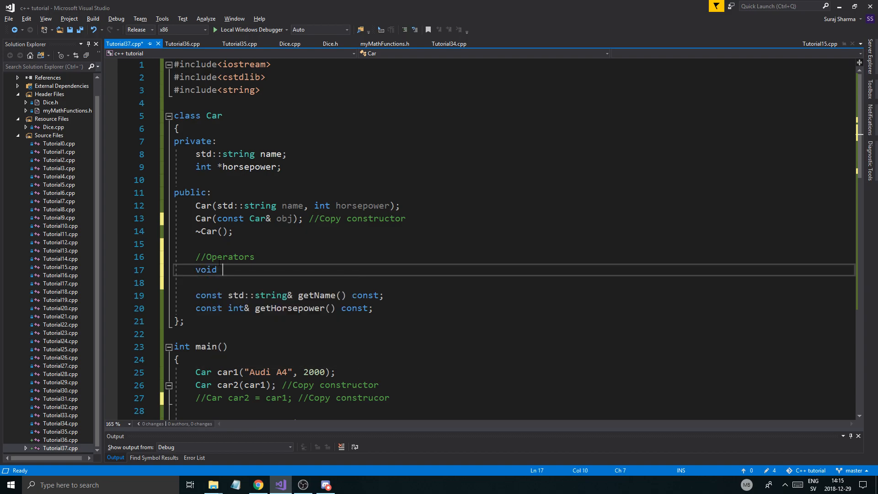
{"action": "type", "text": "opera"}
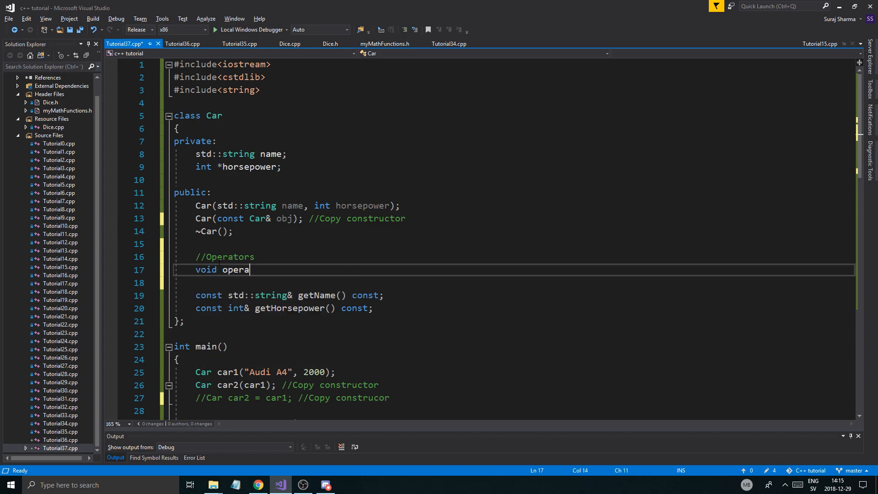
{"action": "type", "text": "tor ="}
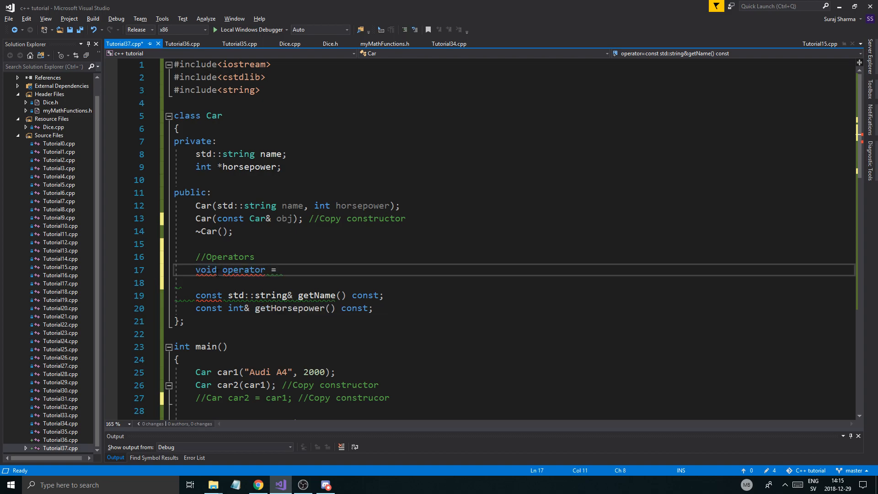
{"action": "type", "text": "Car"}
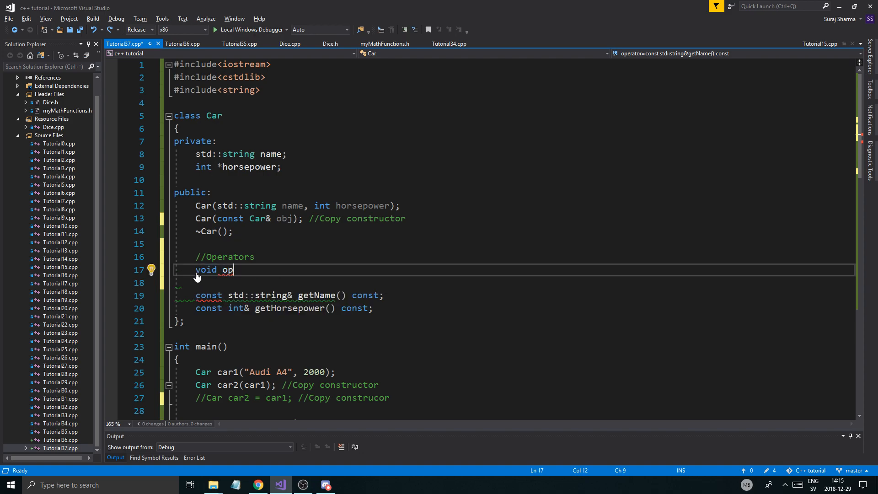
{"action": "type", "text": "erator ="}
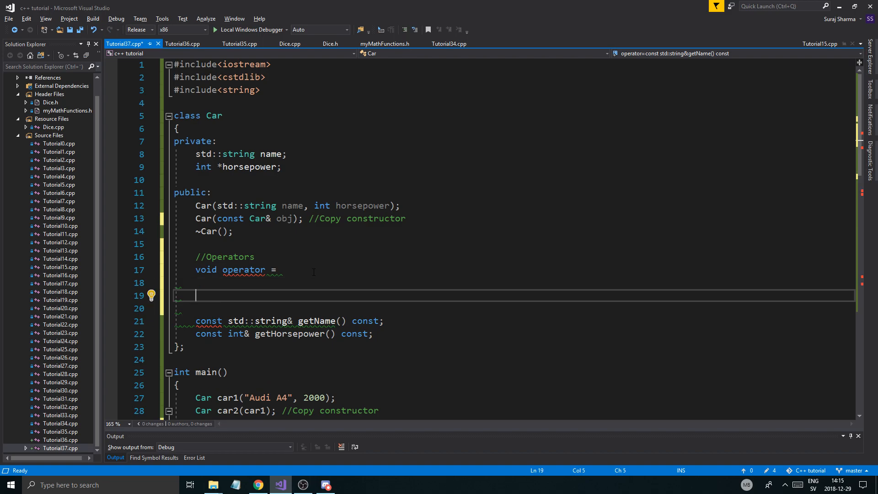
{"action": "type", "text": "i = a = 4"}
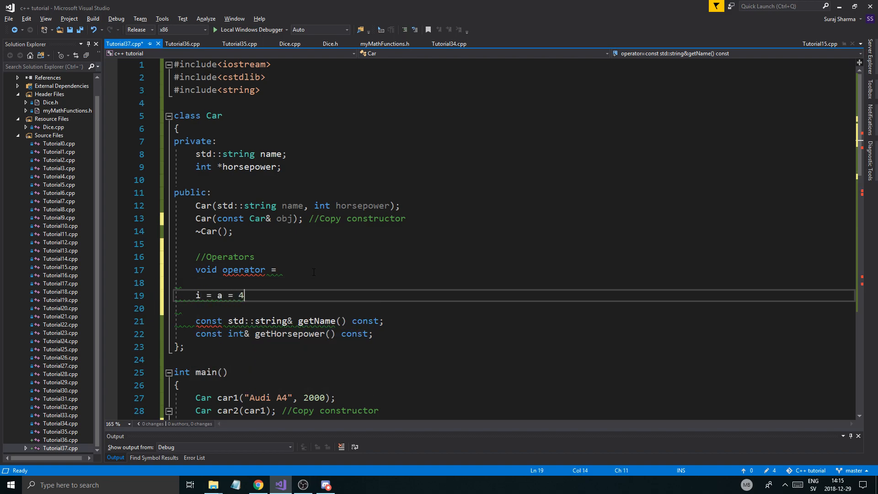
{"action": "type", "text": "d ="}
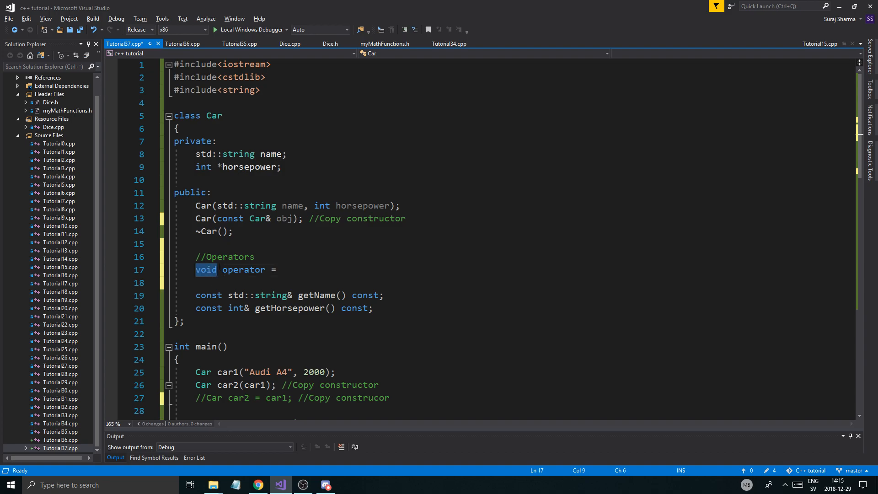
- Complete the declaration as void operator=(const Car& obj); with its parameter list and semicolon
{"action": "left_click", "coordinate": [216, 269]}
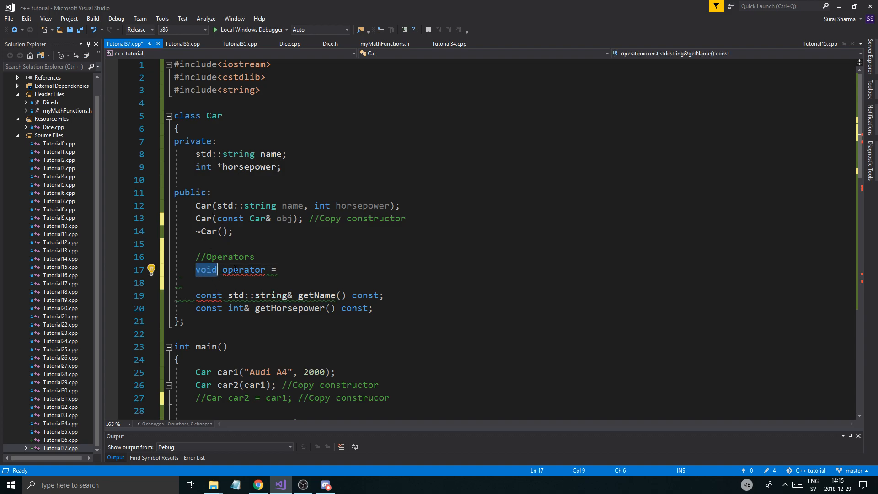
{"action": "left_click", "coordinate": [277, 269]}
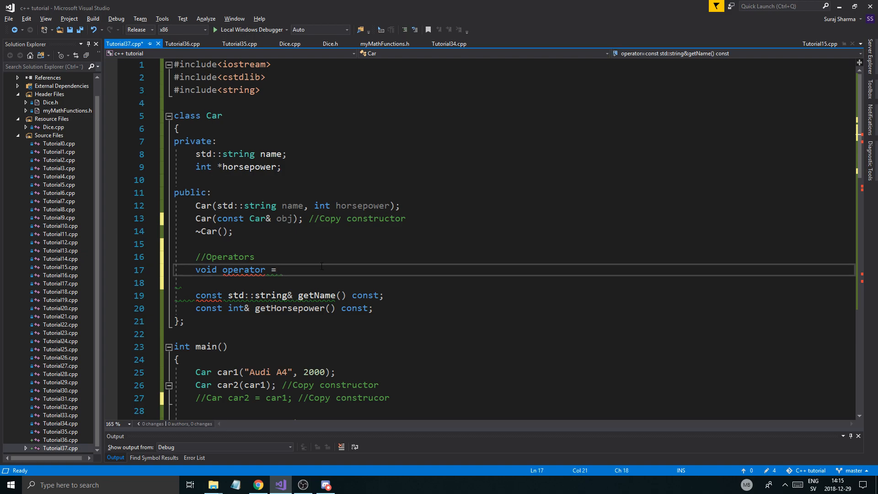
{"action": "type", "text": "()"}
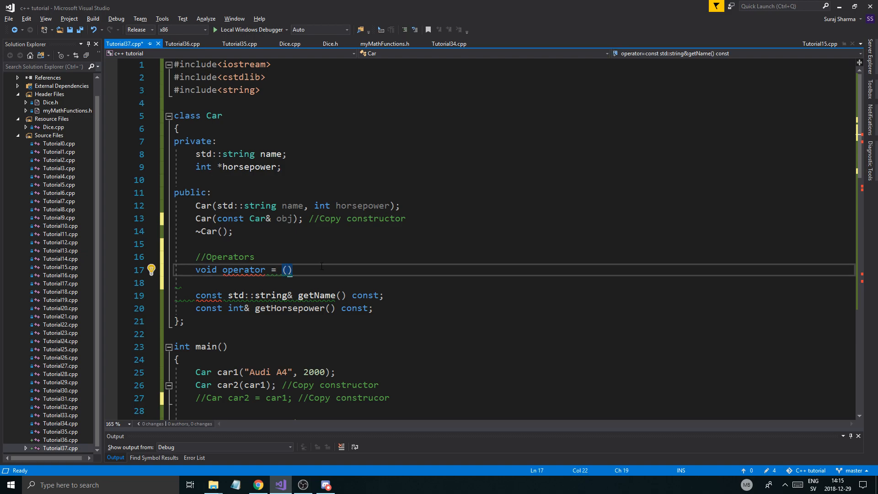
{"action": "type", "text": "const"}
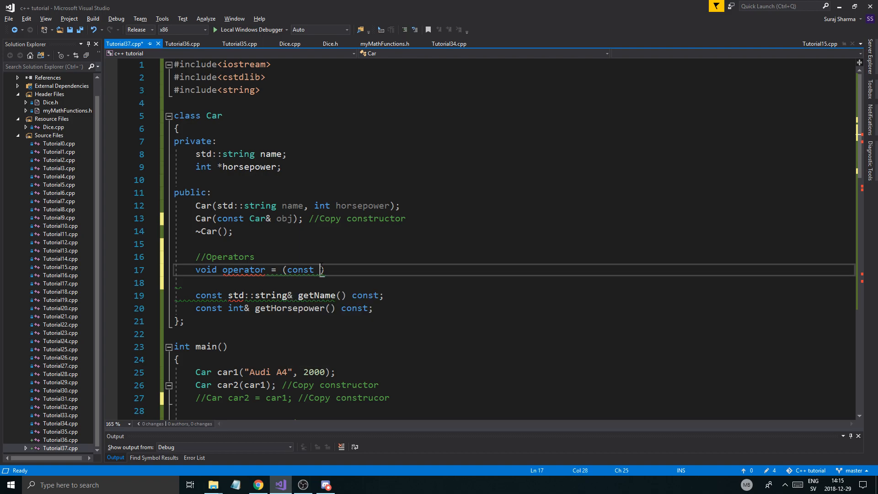
{"action": "type", "text": "Car&)"}
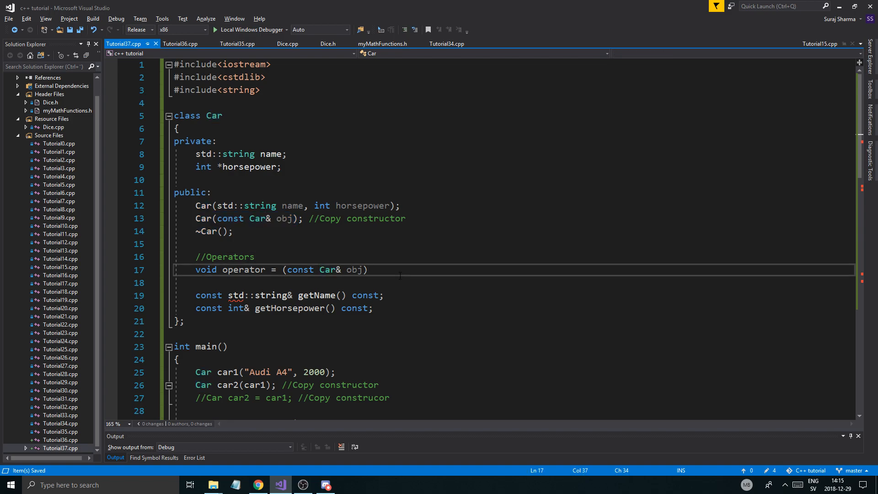
{"action": "type", "text": "c"}
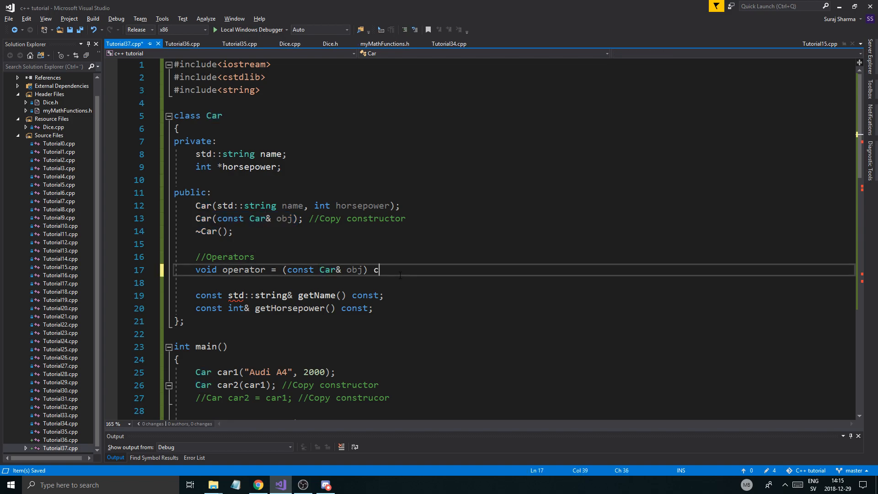
{"action": "type", "text": ");"}
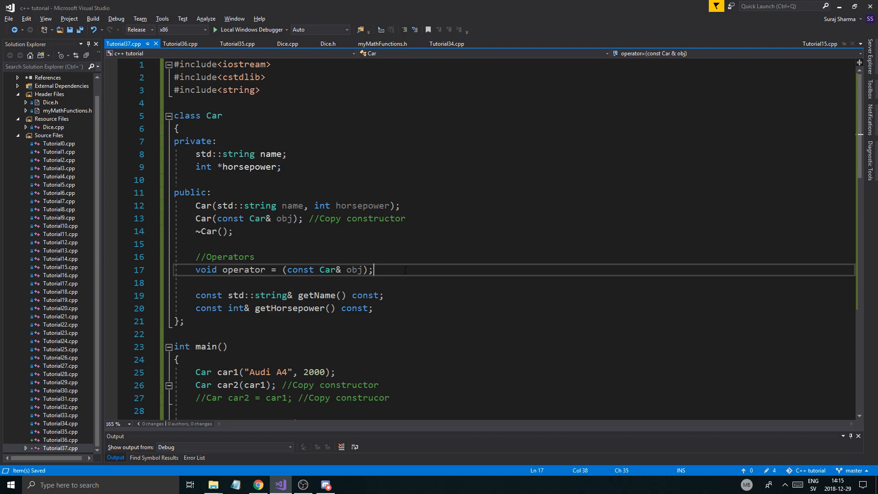
{"action": "double_click", "coordinate": [243, 269]}
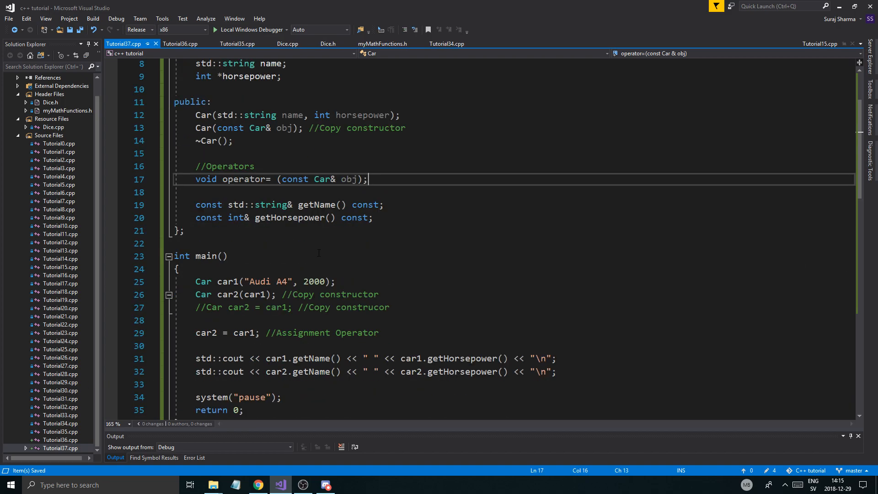
- Add an empty void Car::operator=(const Car & obj) definition below the destructor
{"action": "scroll", "scroll_direction": "down", "scroll_amount": 3}
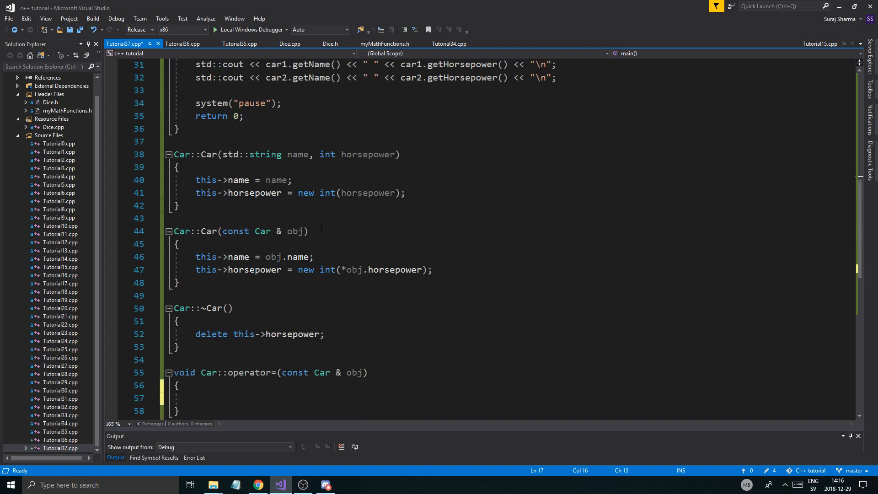
- Write a std::cout line printing "LMAO BRUH I AINT HOME!" inside operator='s body
{"action": "type", "text": "std::cout << \"LK"}
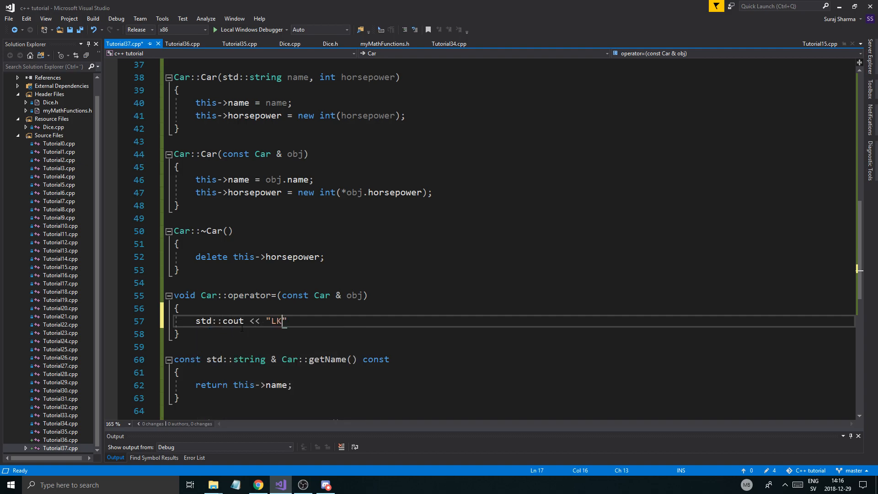
{"action": "type", "text": "MAO BRUG"}
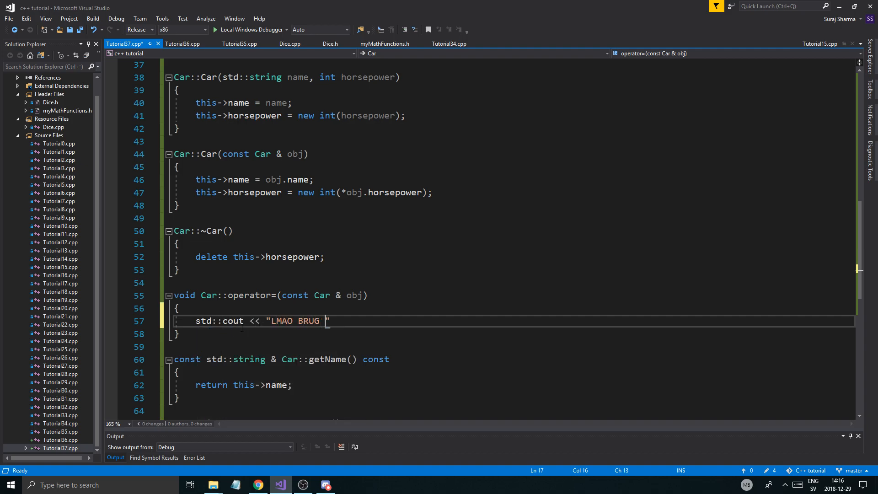
{"action": "type", "text": "I AINT H"}
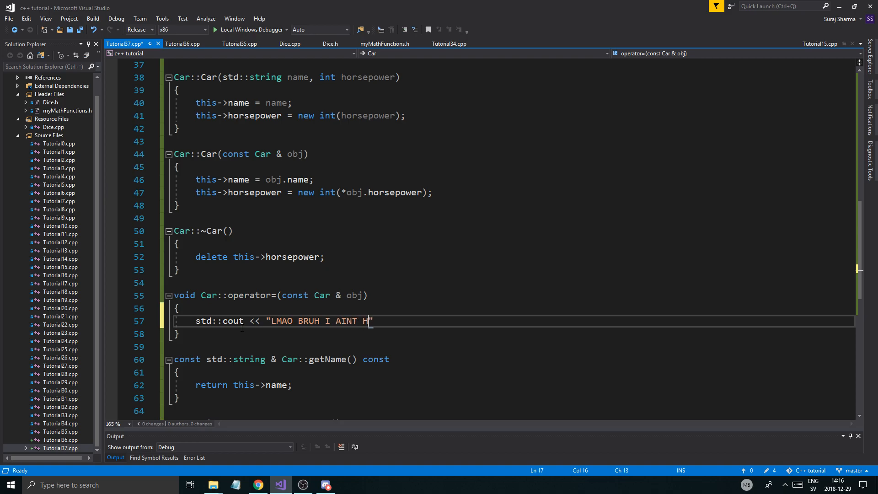
{"action": "type", "text": "OME!"}
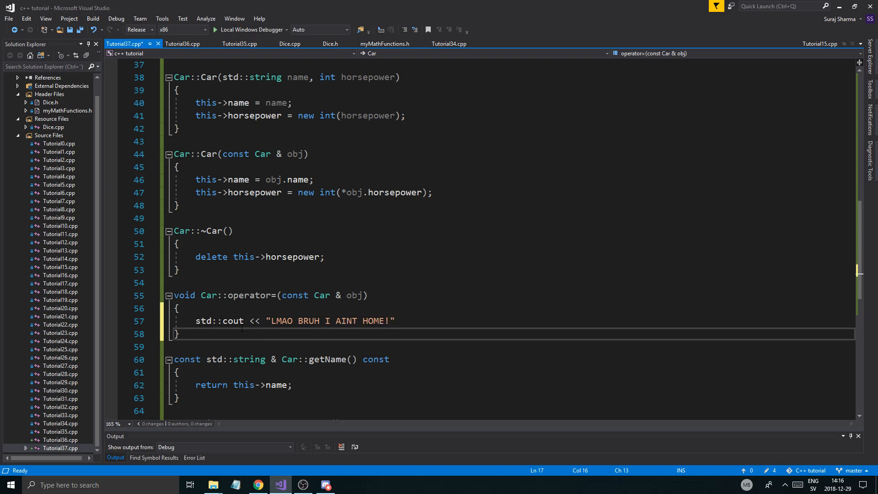
{"action": "type", "text": "<<"}
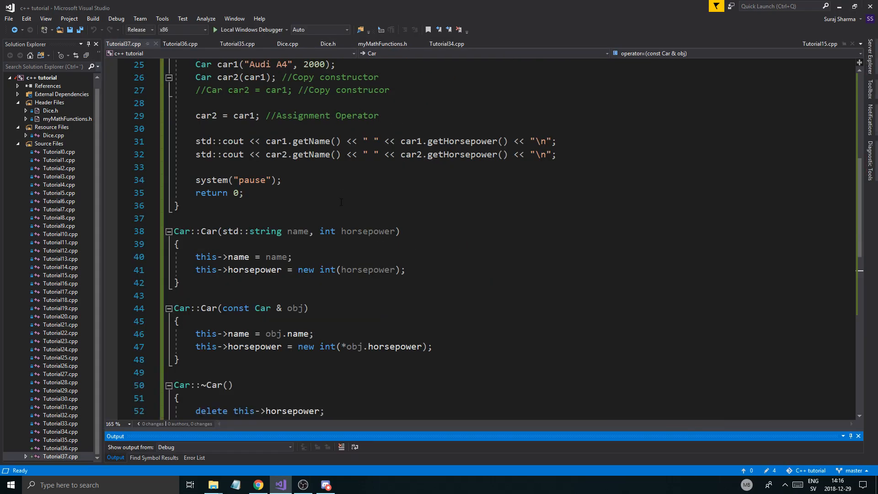
- Replace the cout line with this->name = obj.name; and this->horsepower = new int(*obj.horsepower);
{"action": "scroll", "scroll_direction": "down", "scroll_amount": 3}
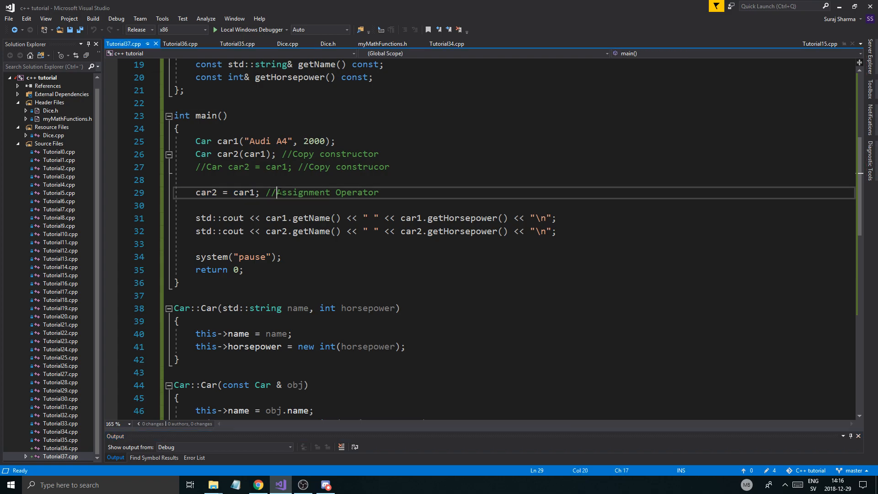
{"action": "scroll", "scroll_direction": "down", "scroll_amount": 3}
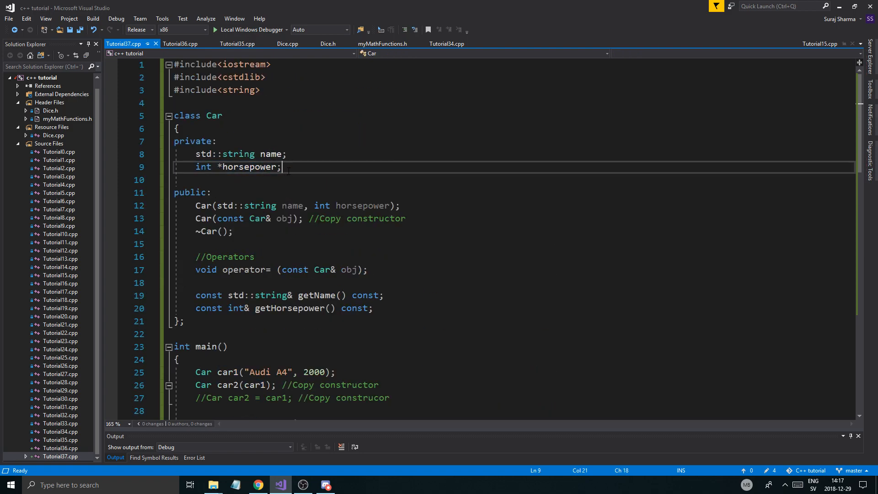
{"action": "scroll", "scroll_direction": "down", "scroll_amount": 3}
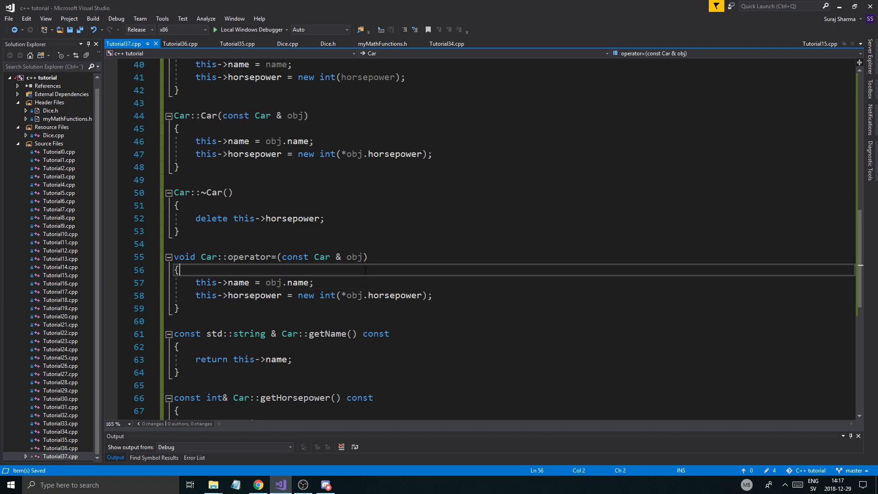
- Insert an if (this != &obj) guard line above the copy statements in operator=
{"action": "key", "text": "enter"}
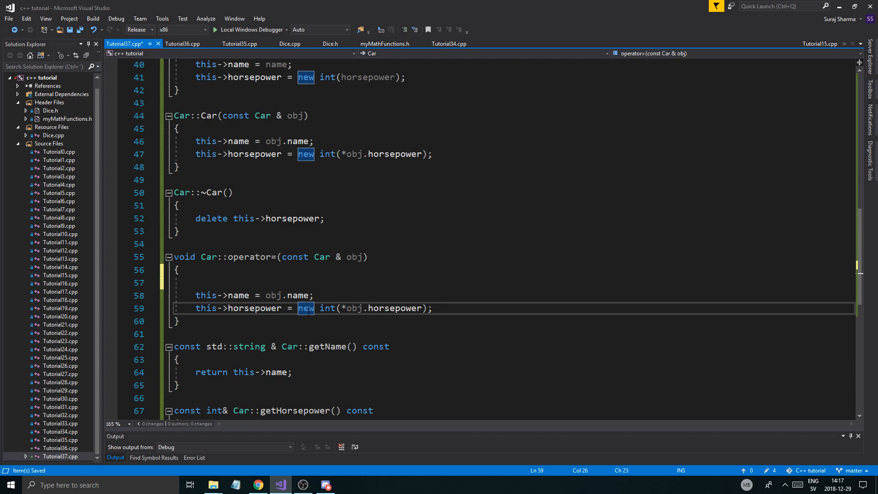
{"action": "left_click", "coordinate": [364, 308]}
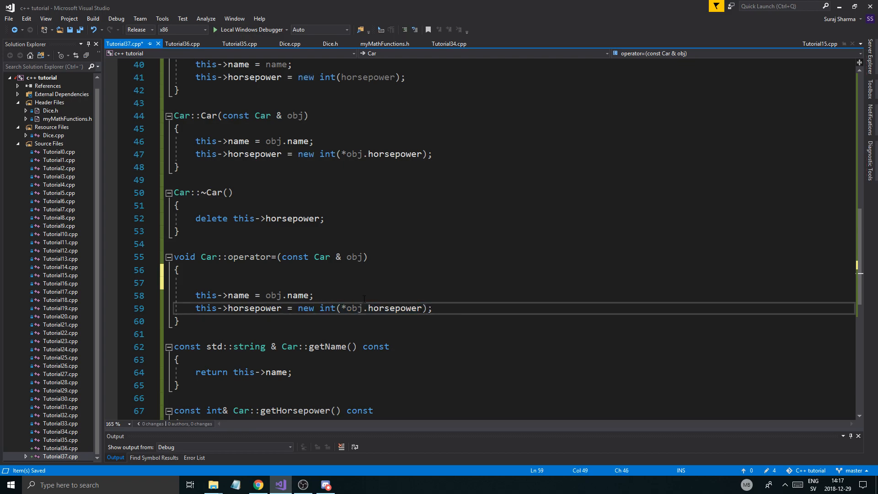
{"action": "type", "text": "i"}
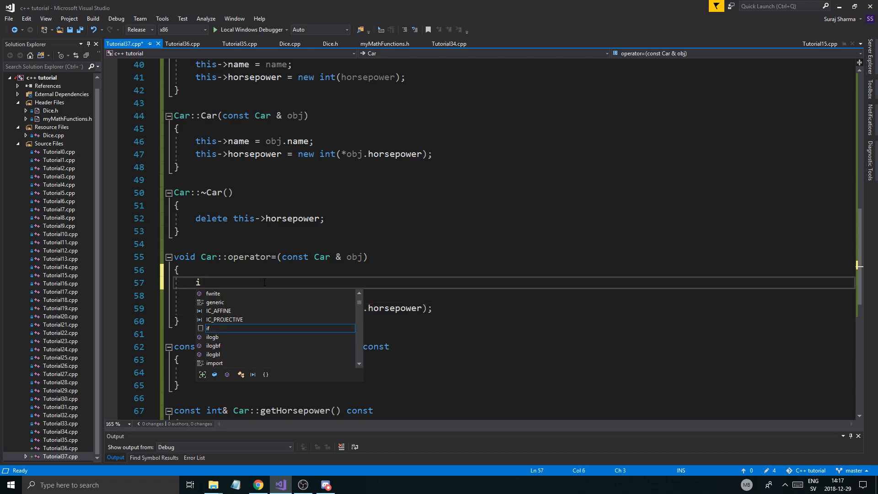
{"action": "type", "text": "f(this*)"}
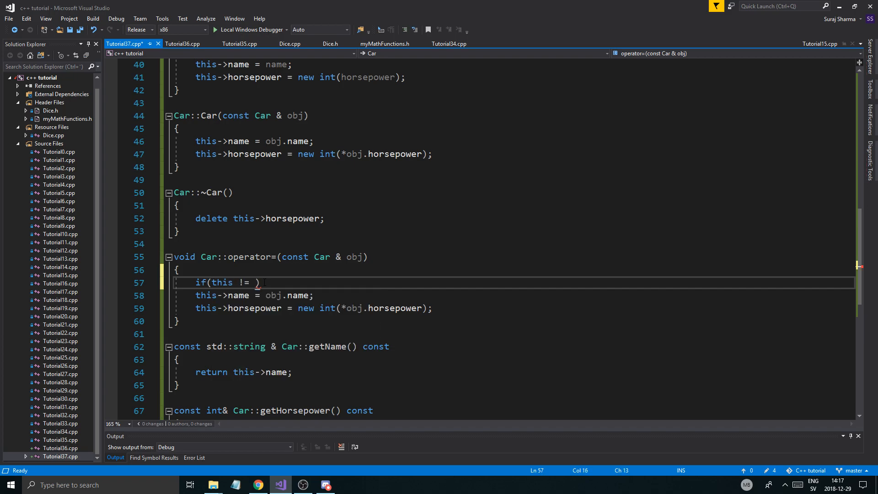
{"action": "type", "text": "&obj"}
{"action": "type", "text": "}"}
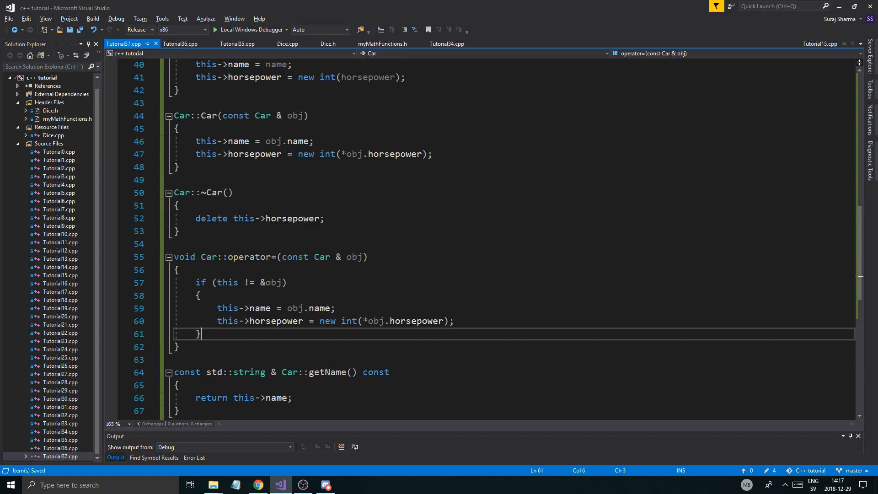
- Wrap the name and horsepower copy lines inside the guard's braces and reformat them
{"action": "double_click", "coordinate": [272, 281]}
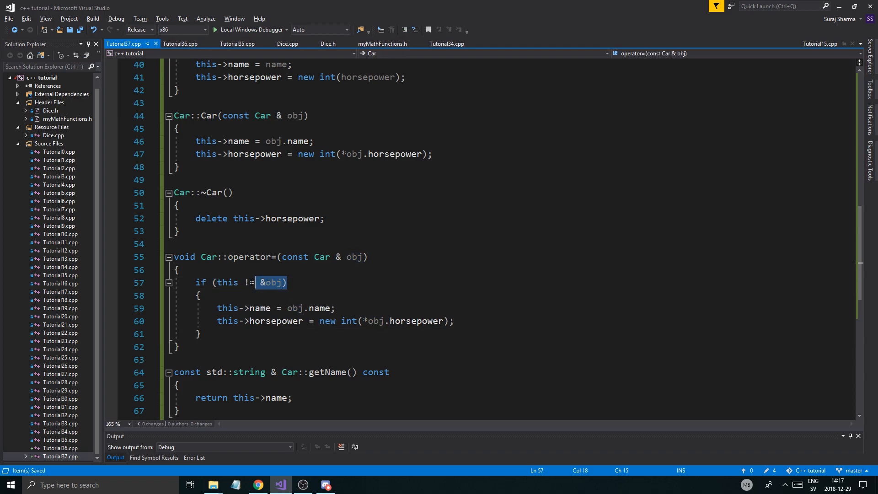
{"action": "left_click", "coordinate": [261, 308]}
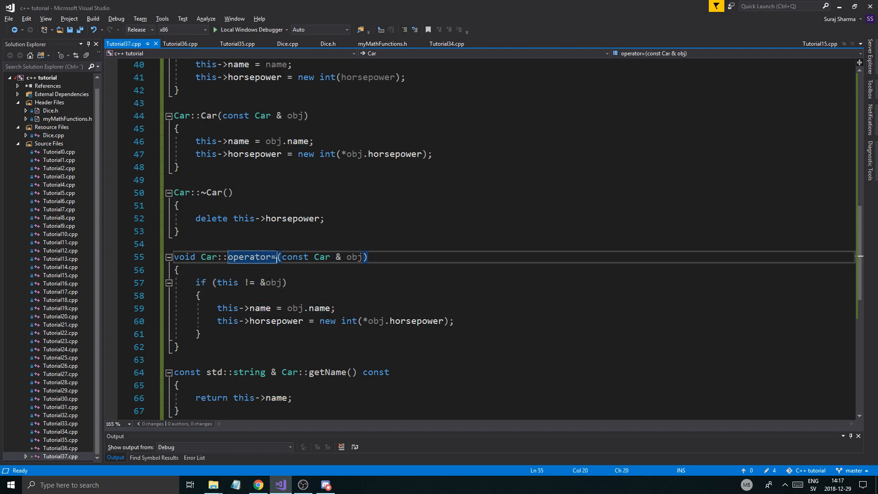
{"action": "left_click", "coordinate": [243, 322]}
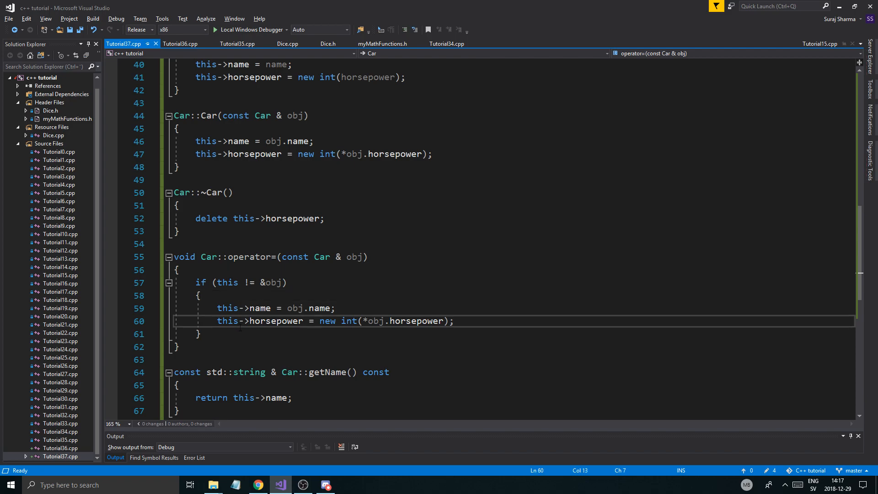
{"action": "left_click", "coordinate": [202, 334]}
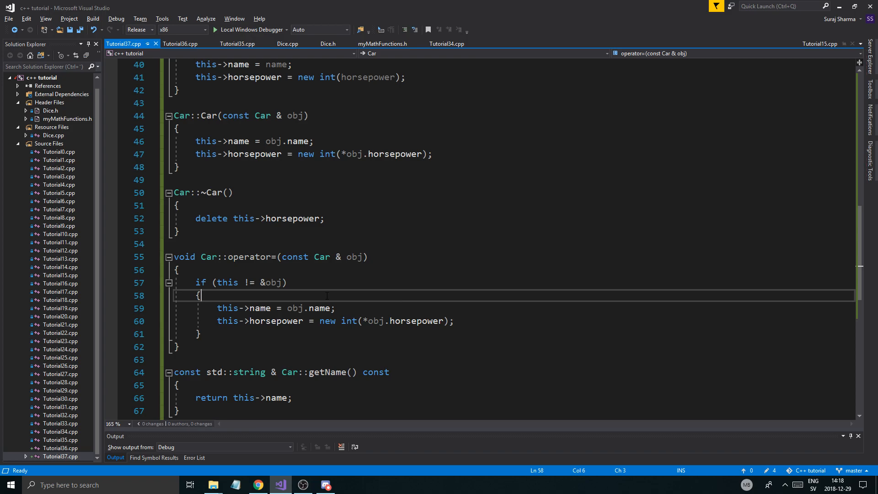
{"action": "left_click", "coordinate": [287, 282]}
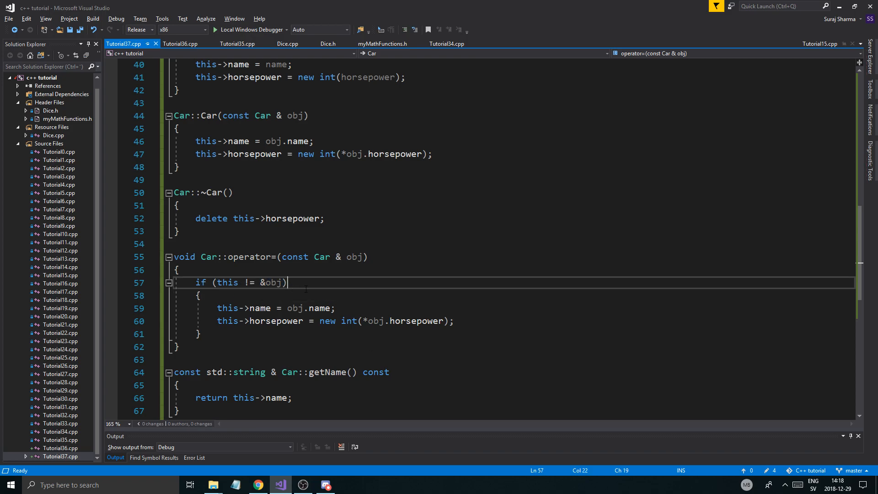
- Add a //Clean old data comment and delete this->horsepower inside the guard
{"action": "type", "text": "//Is not the same object"}
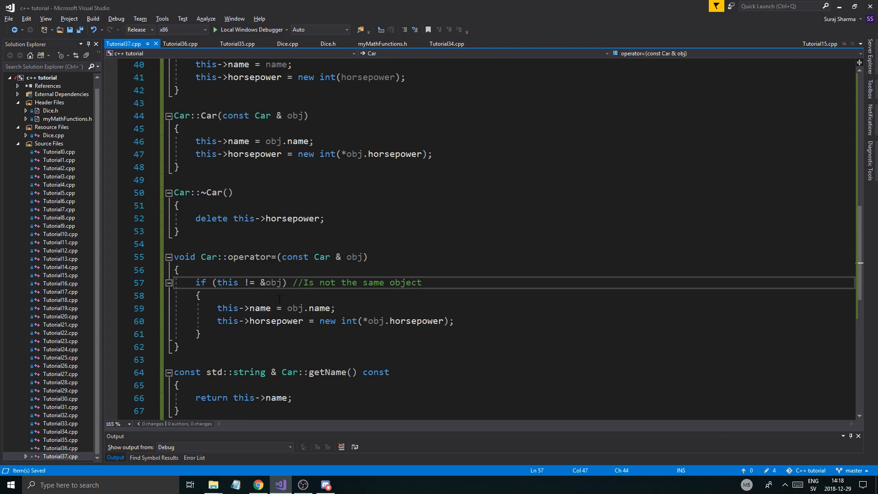
{"action": "key", "text": "enter"}
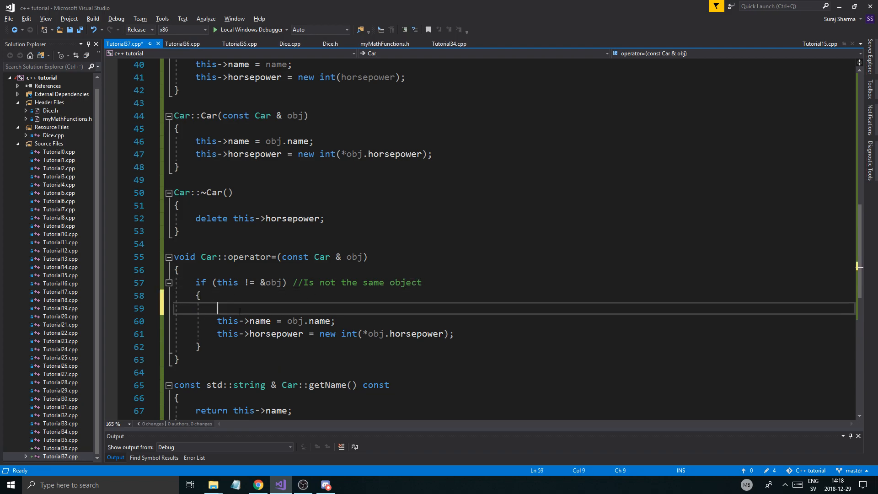
{"action": "type", "text": "//Clean old data"}
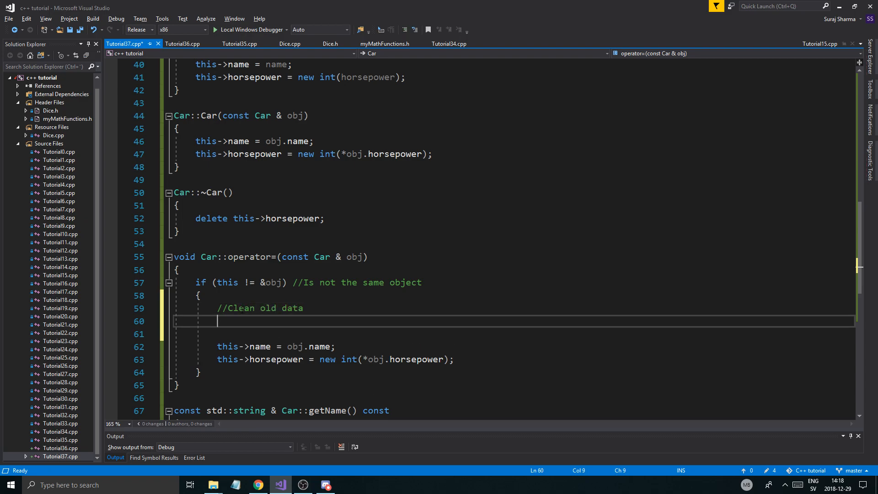
{"action": "type", "text": "delete this->horsepower;"}
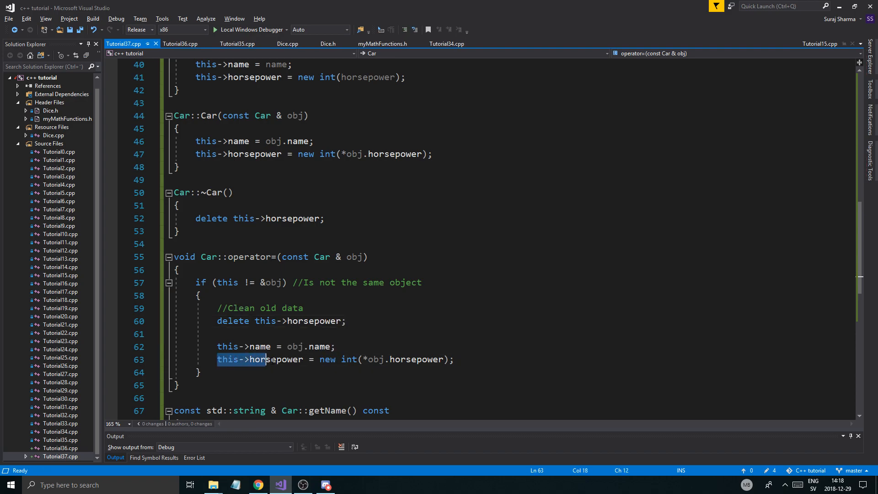
{"action": "left_click", "coordinate": [335, 345]}
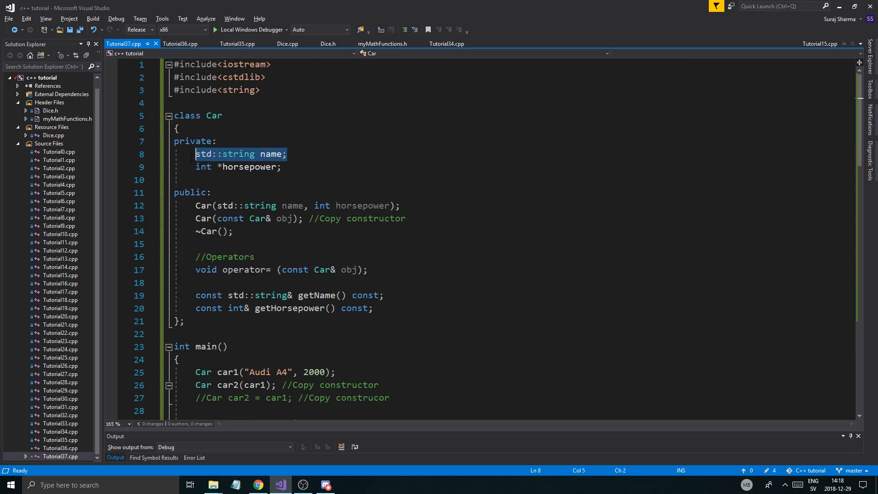
- Label the name and horsepower assignments with a //Copy over data comment
{"action": "scroll", "scroll_direction": "down", "scroll_amount": 3}
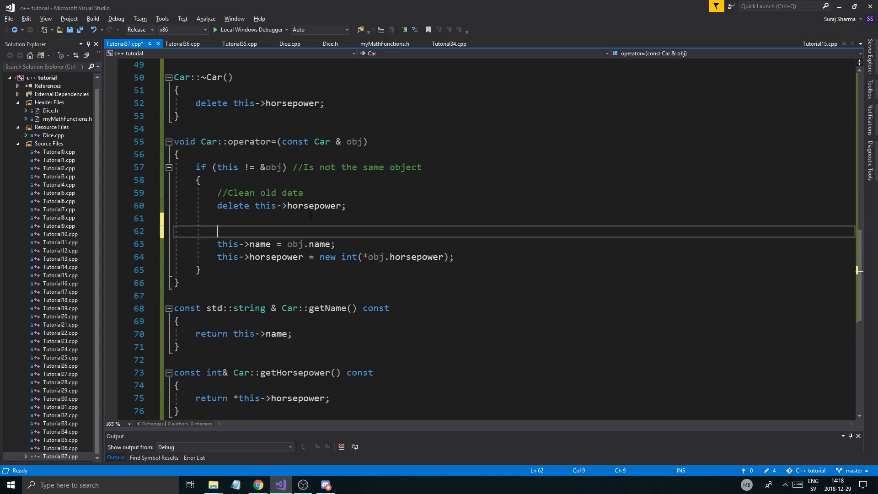
{"action": "type", "text": "//Copy pv"}
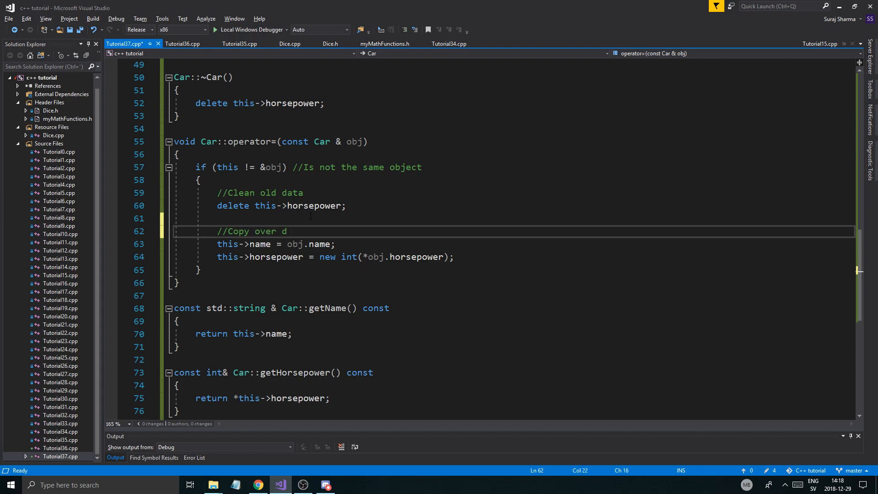
{"action": "type", "text": "ata"}
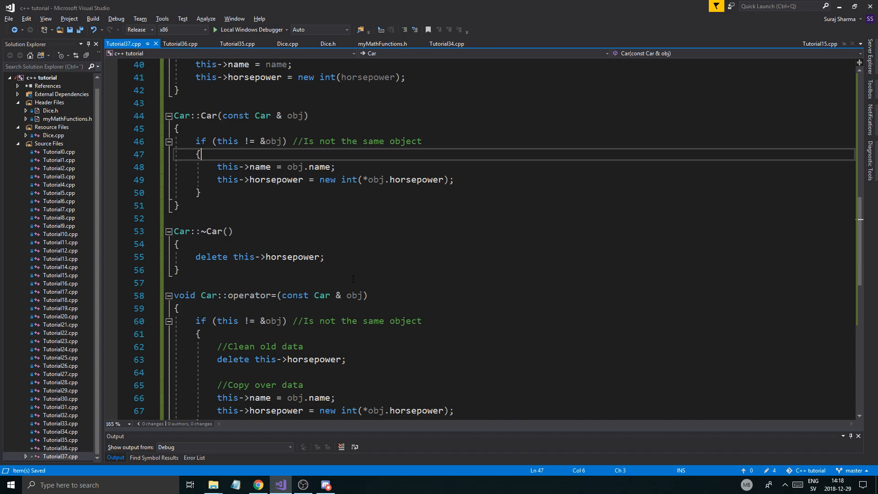
- Change the comment to //Copy over new data and mark the new int line //Deep copy!
{"action": "left_click", "coordinate": [224, 141]}
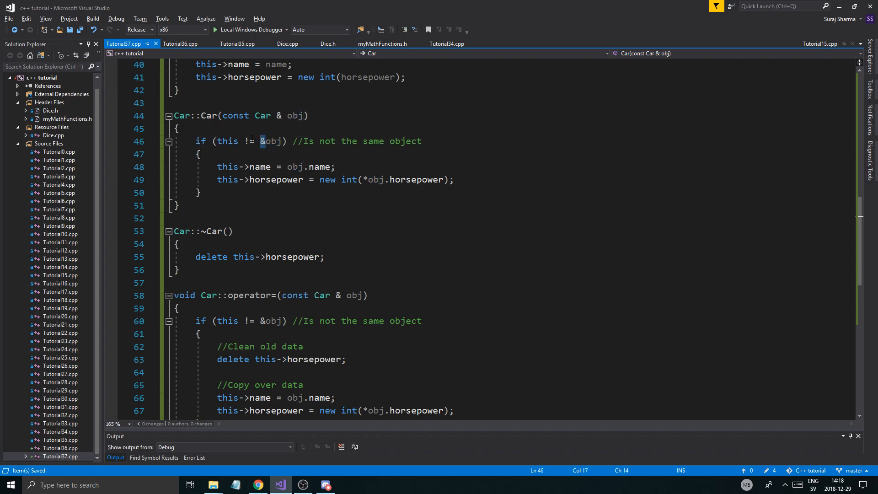
{"action": "scroll", "scroll_direction": "down", "scroll_amount": 3}
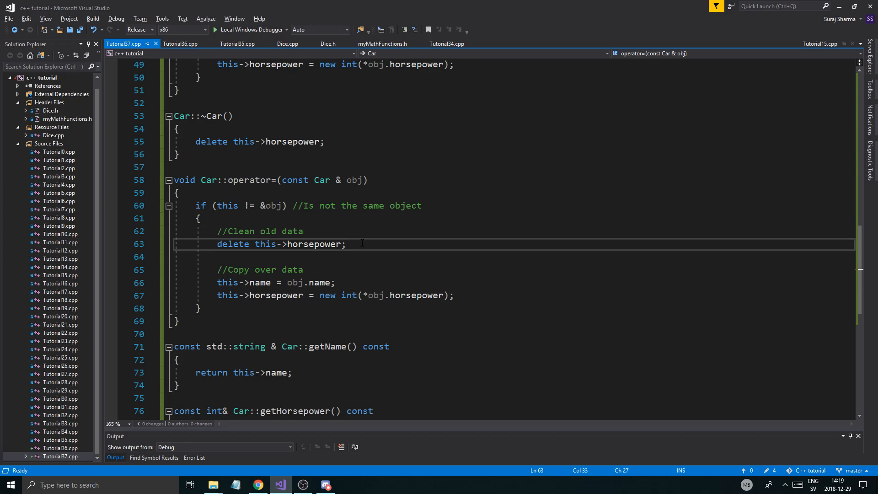
{"action": "double_click", "coordinate": [314, 243]}
{"action": "type", "text": "new "}
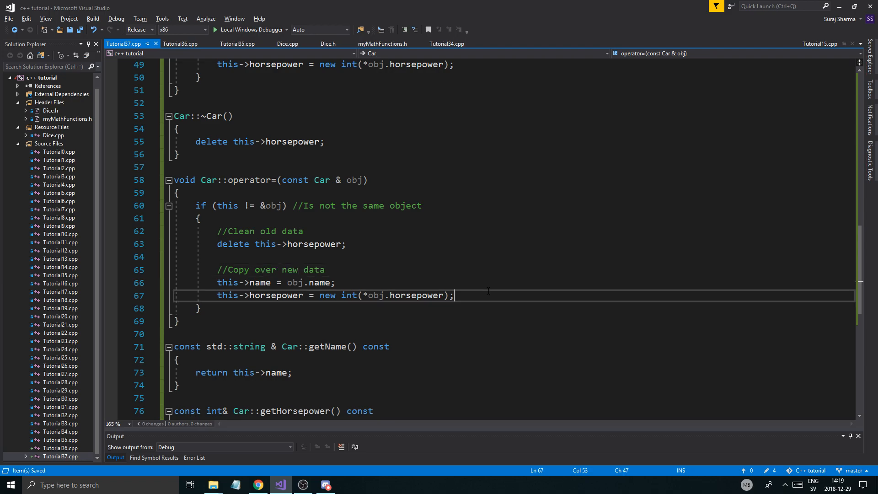
{"action": "type", "text": "//Deep col"}
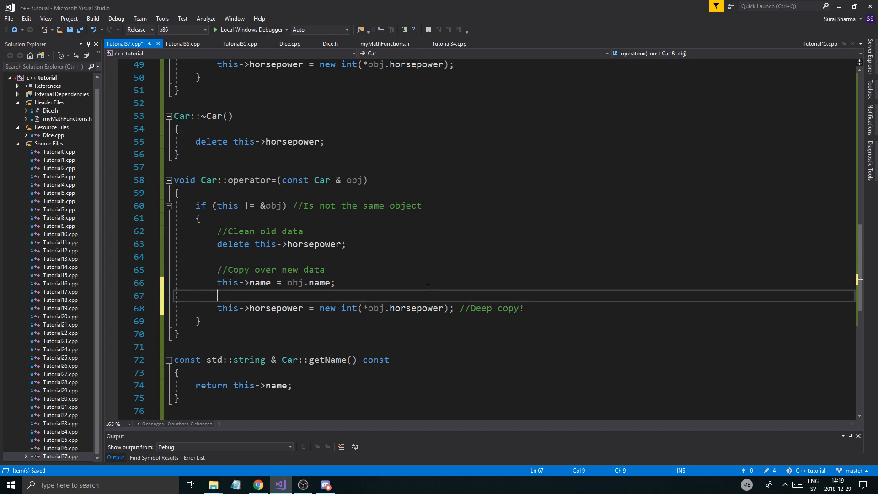
- Add a commented-out this->horsepower = obj.horsepower line marked //WRONG!! Shallow copy!
{"action": "type", "text": "this->horsepower = obj."}
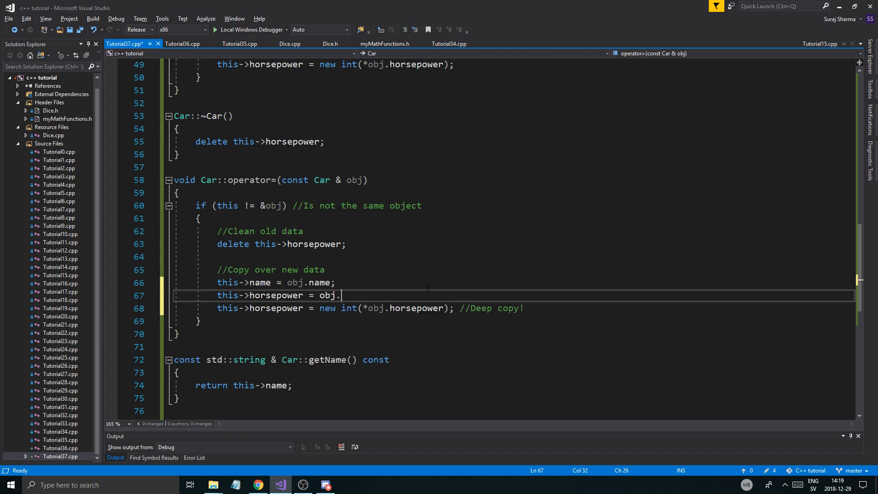
{"action": "type", "text": "horsepowerM"}
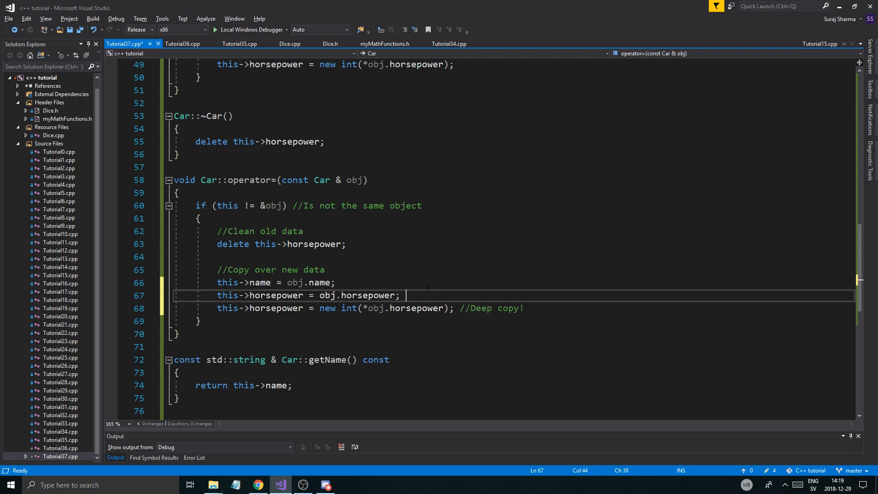
{"action": "type", "text": "//WRONG!!"}
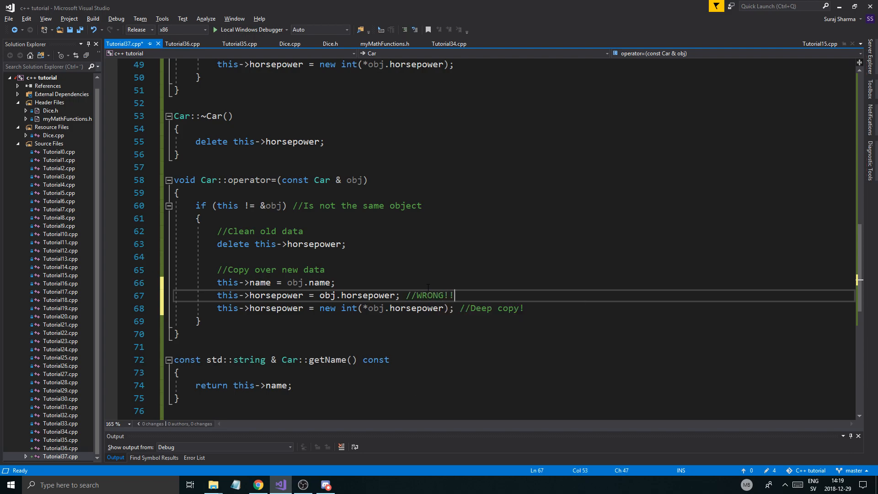
{"action": "type", "text": "Shallow copy!"}
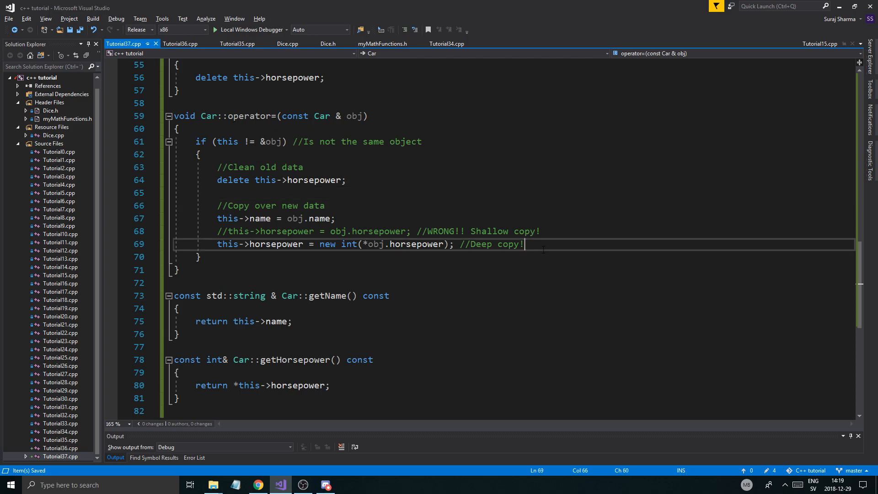
- Make operator= print "Overloaded assignment operator used!" via std::cout
{"action": "type", "text": "std::cout << \"O"}
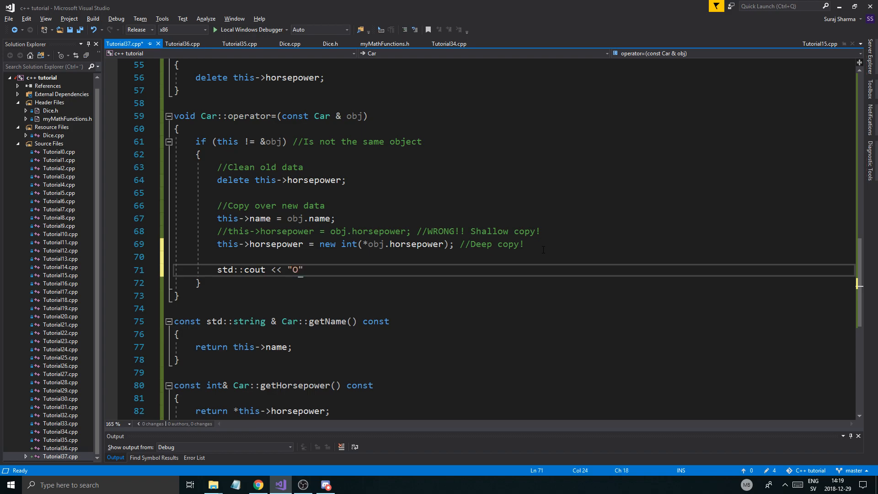
{"action": "type", "text": "verloaded a"}
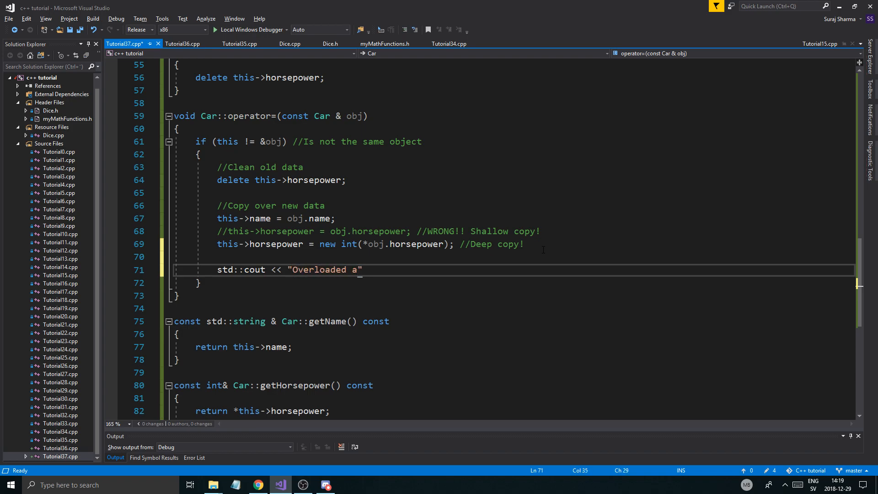
{"action": "type", "text": "ssignment opera"}
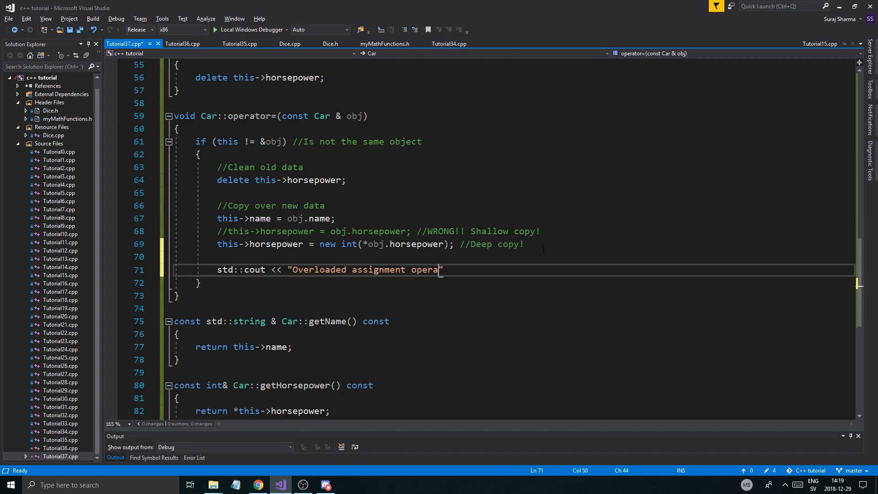
{"action": "type", "text": "tor used!\" <<"}
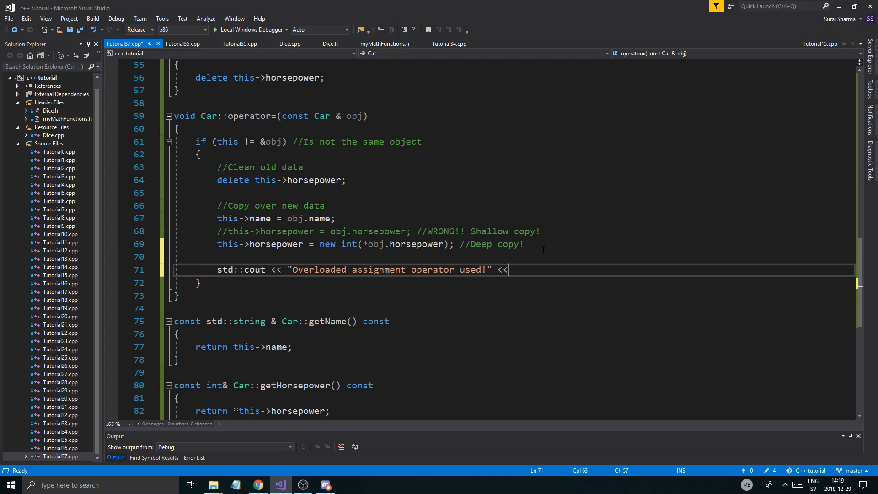
{"action": "type", "text": "\"\\n\";"}
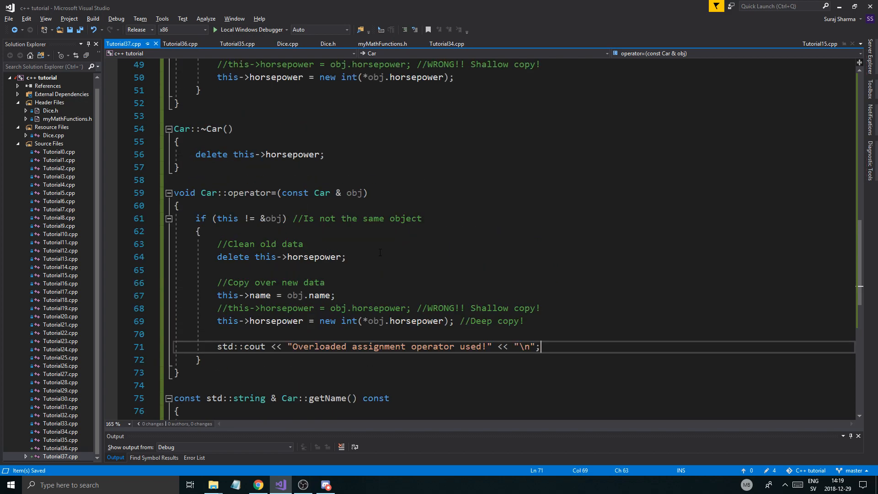
- Paste the cout line into the copy constructor and change its message to "Copy constructor used!"
{"action": "double_click", "coordinate": [225, 346]}
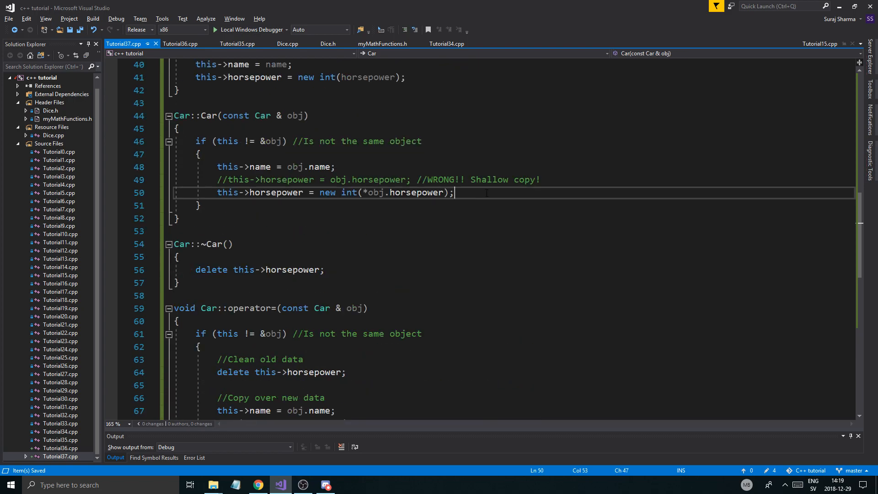
{"action": "type", "text": "std::cout << \"Overloaded assignment operator used!\" << \"\\n\";"}
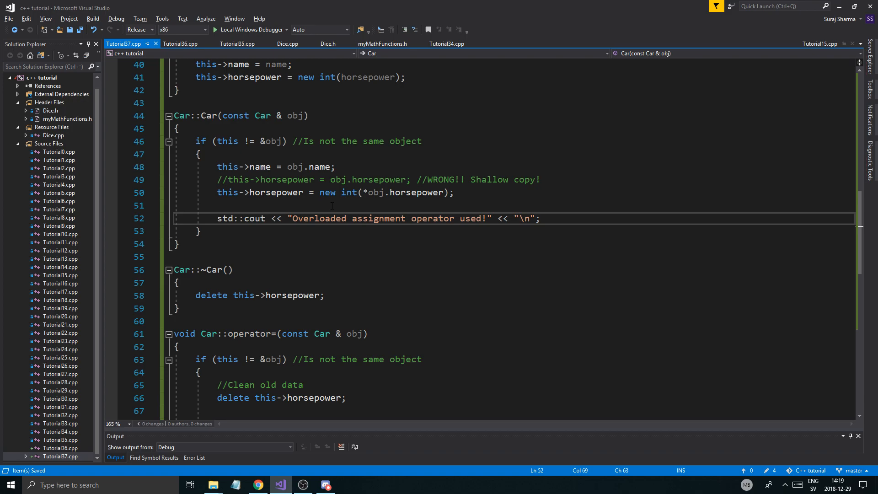
{"action": "left_click_drag", "start_coordinate": [296, 218], "coordinate": [404, 219]}
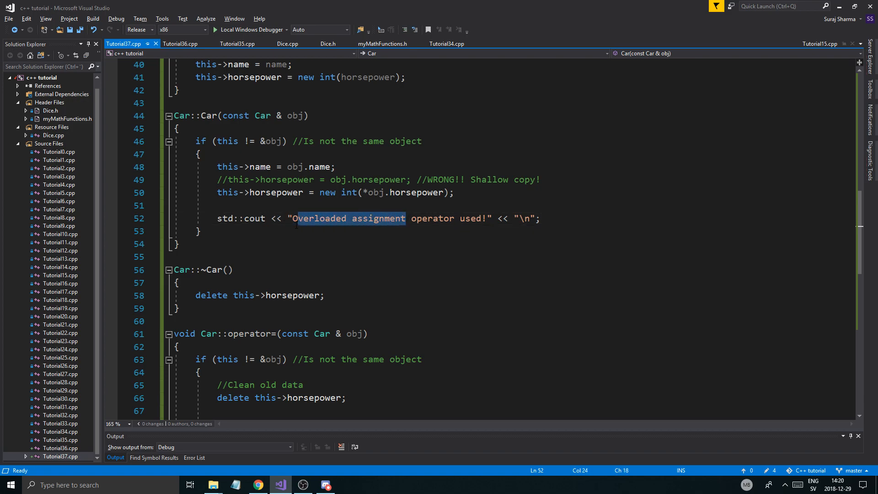
{"action": "left_click", "coordinate": [453, 218]}
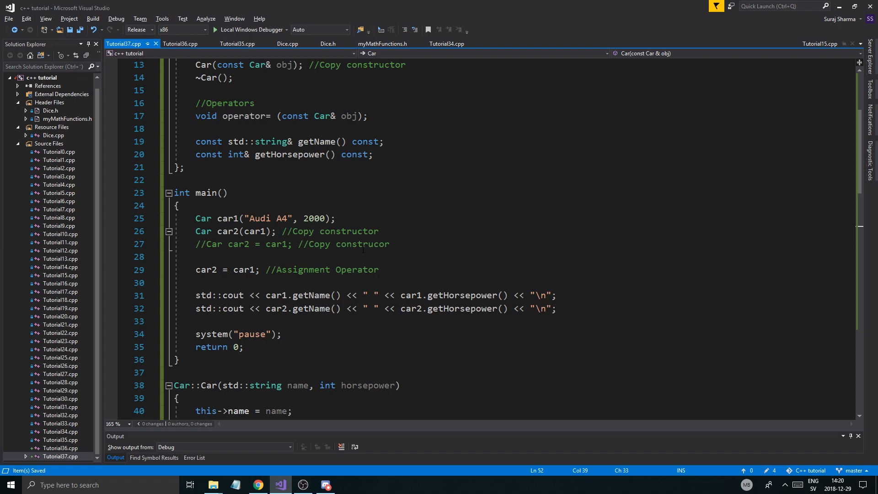
- Review how main copies and assigns the cars, then return to the class's Operators section
{"action": "left_click", "coordinate": [385, 243]}
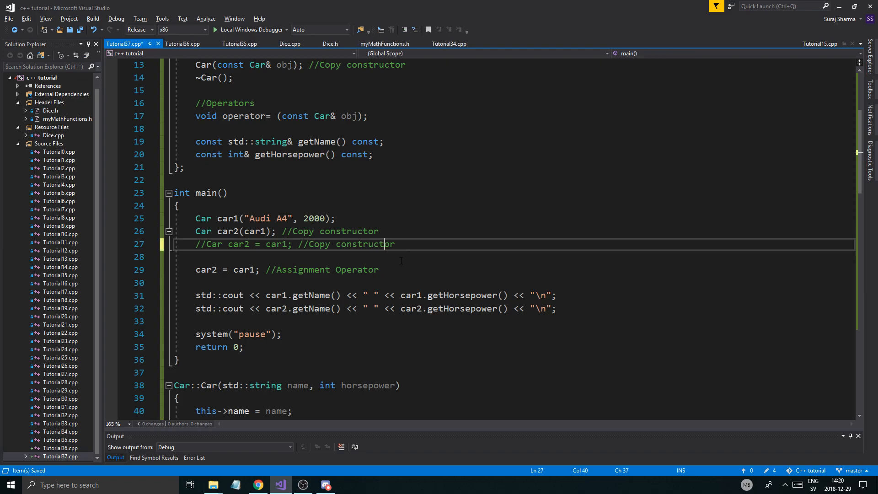
{"action": "scroll", "scroll_direction": "down", "scroll_amount": 3}
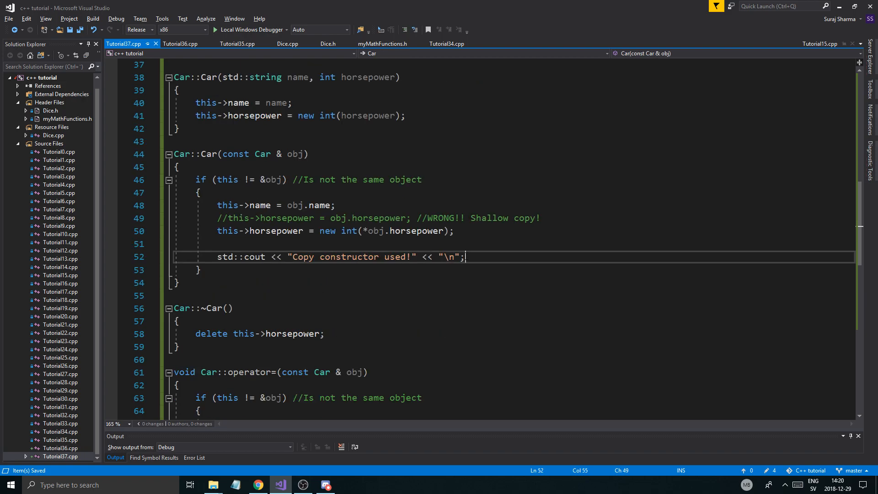
{"action": "scroll", "scroll_direction": "down", "scroll_amount": 3}
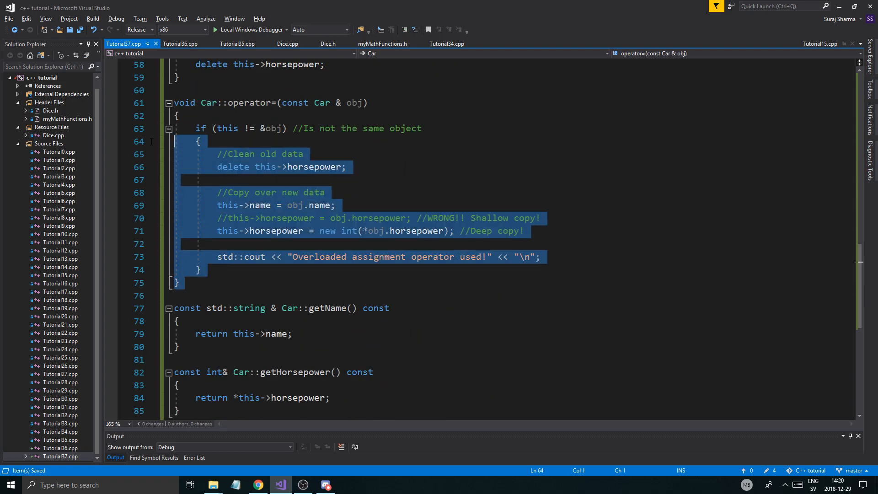
{"action": "left_click", "coordinate": [381, 102]}
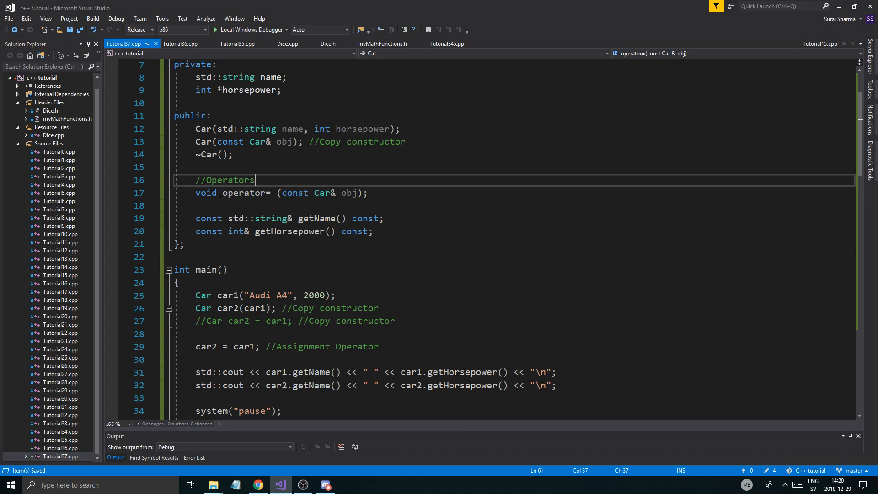
- Add an '//Assignment operator' comment above the void operator= declaration in the Car class
{"action": "type", "text": "//A"}
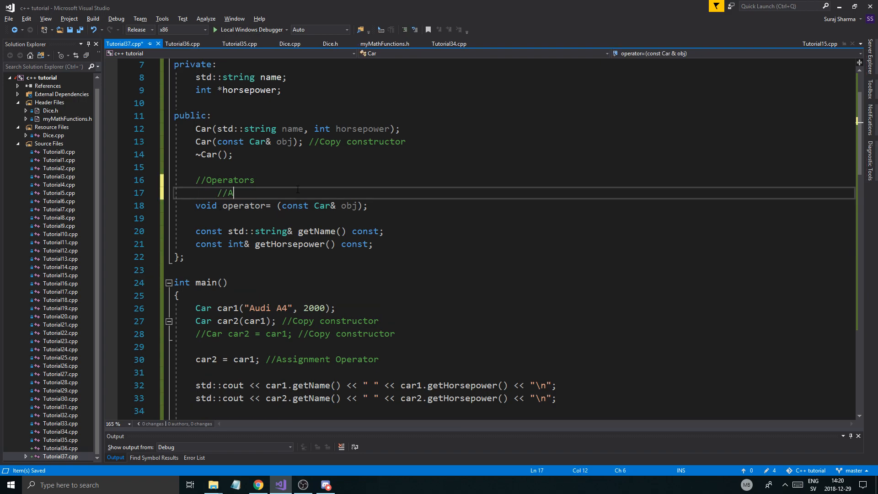
{"action": "type", "text": "ssignment operator"}
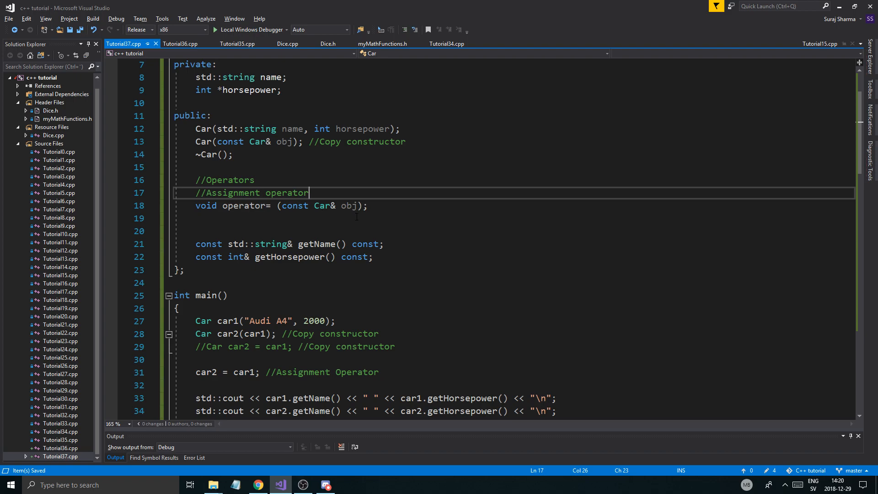
{"action": "scroll", "scroll_direction": "down", "scroll_amount": 3}
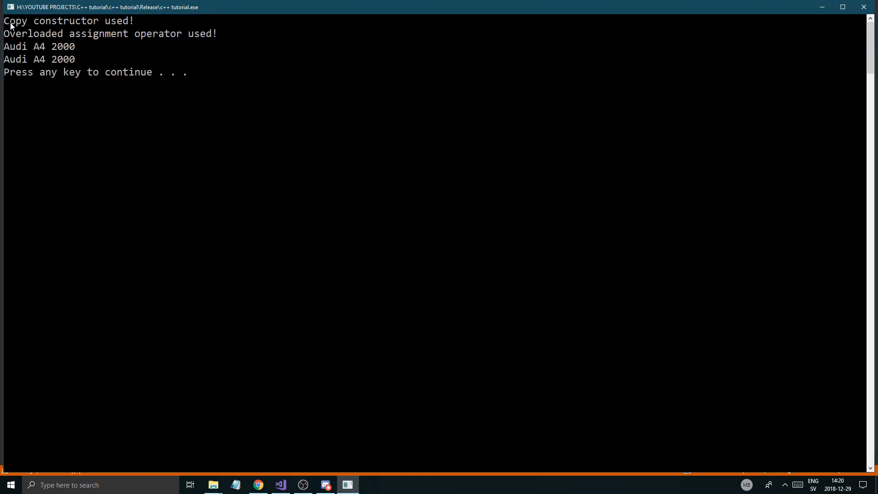
{"action": "mouse_move", "coordinate": [148, 43]}
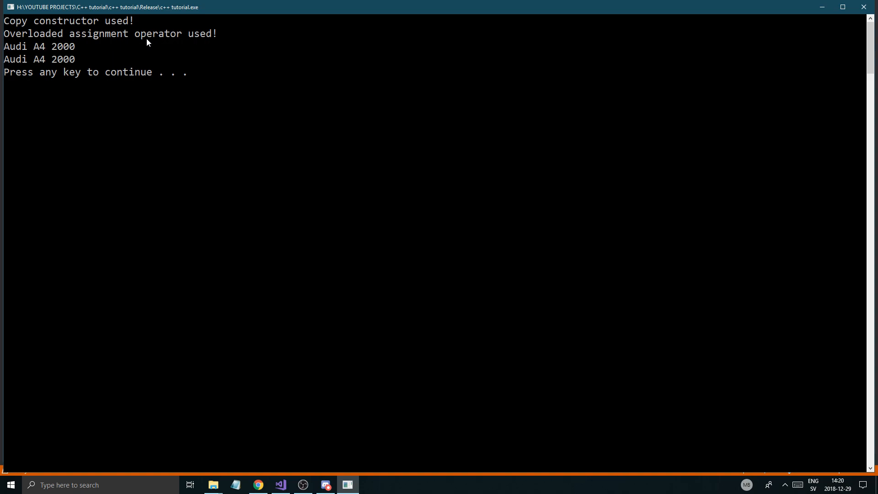
{"action": "mouse_move", "coordinate": [853, 26]}
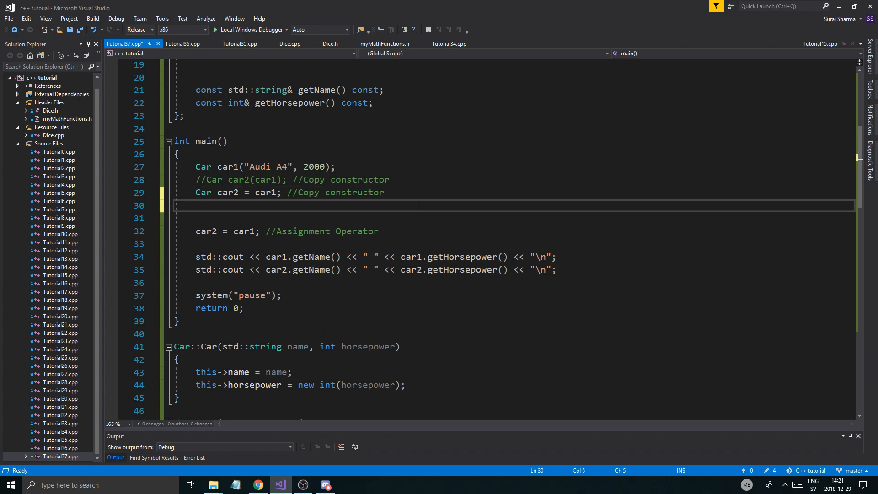
- Declare Car car3("Toyota CH-R", 50000) in main and print its name and horsepower
{"action": "type", "text": "Car car"}
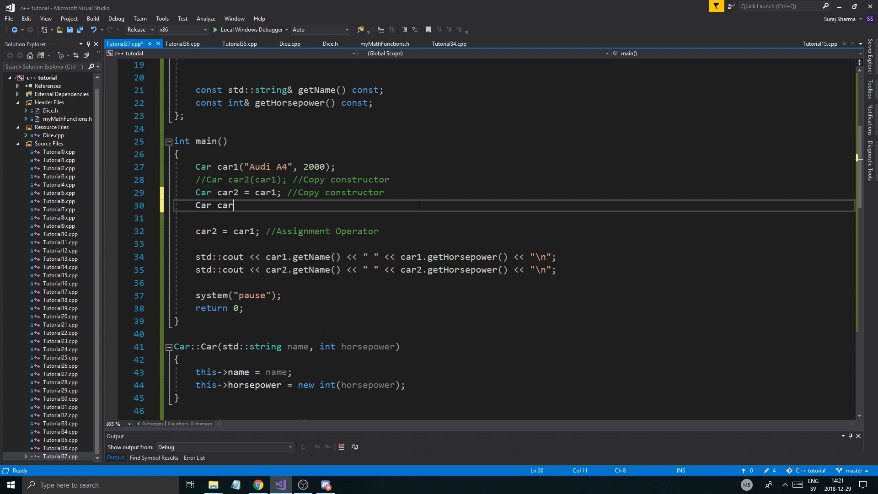
{"action": "type", "text": "3 ="}
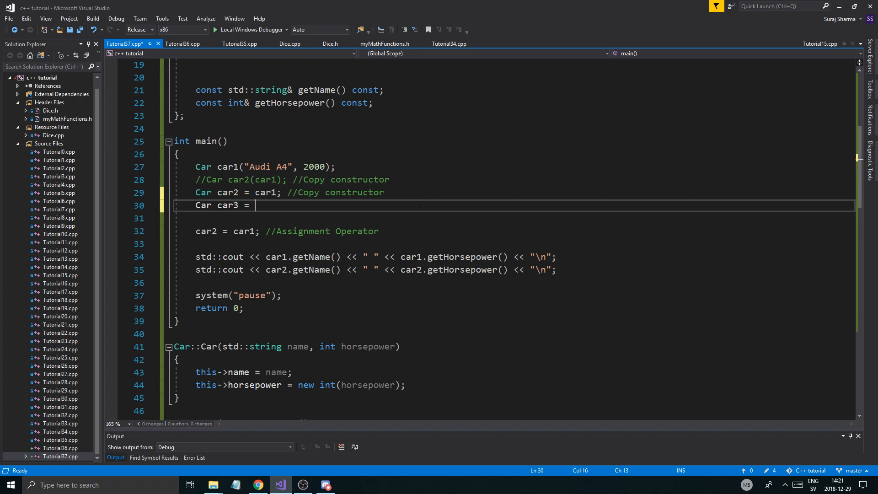
{"action": "type", "text": "()"}
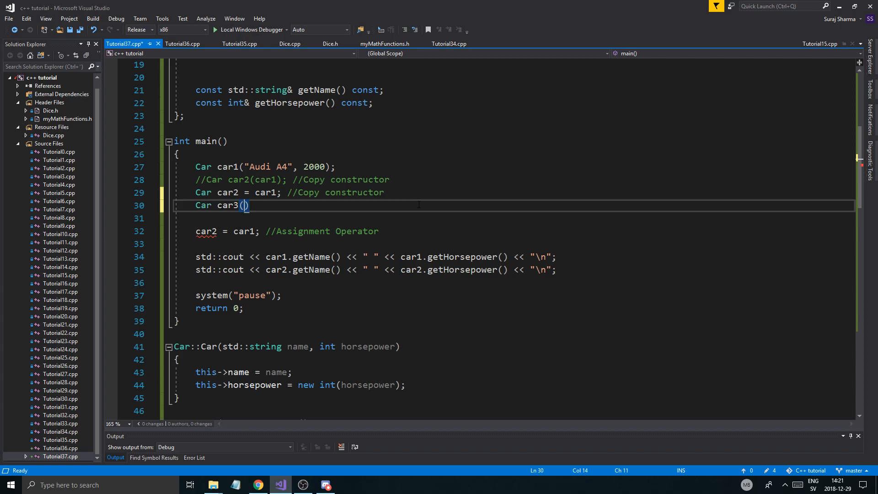
{"action": "type", "text": "Toyo\""}
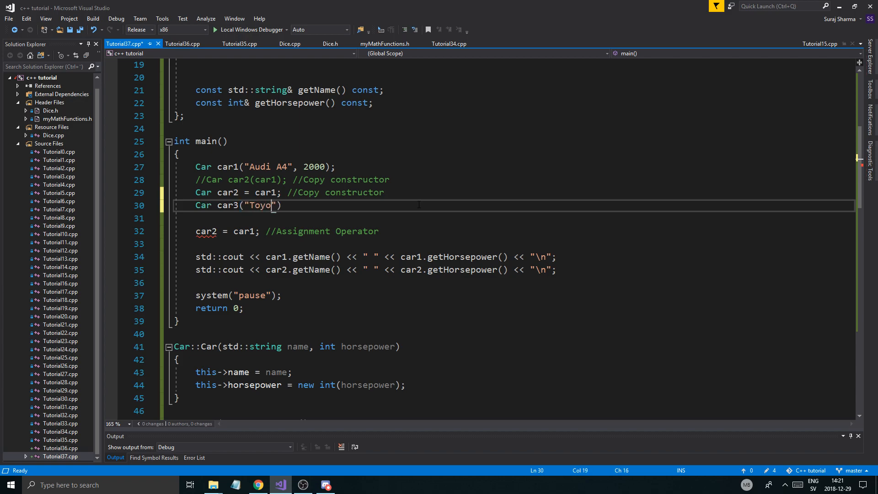
{"action": "type", "text": "ta CG"}
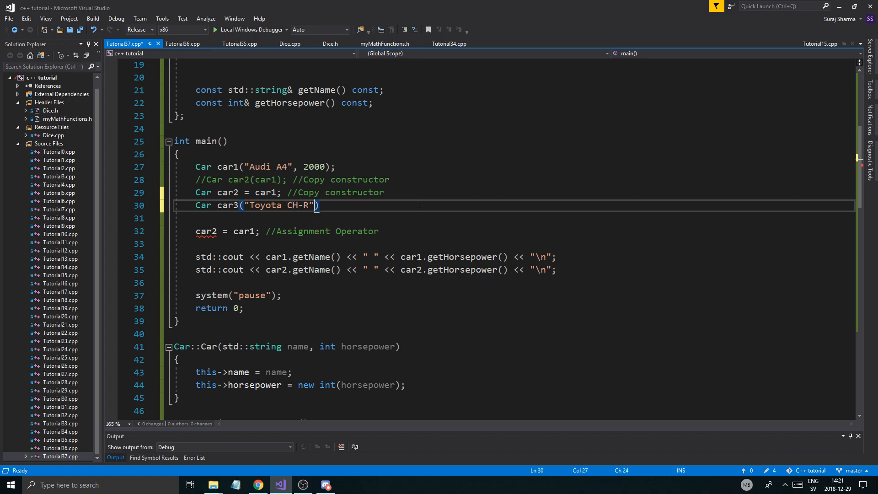
{"action": "type", "text": ", 50000"}
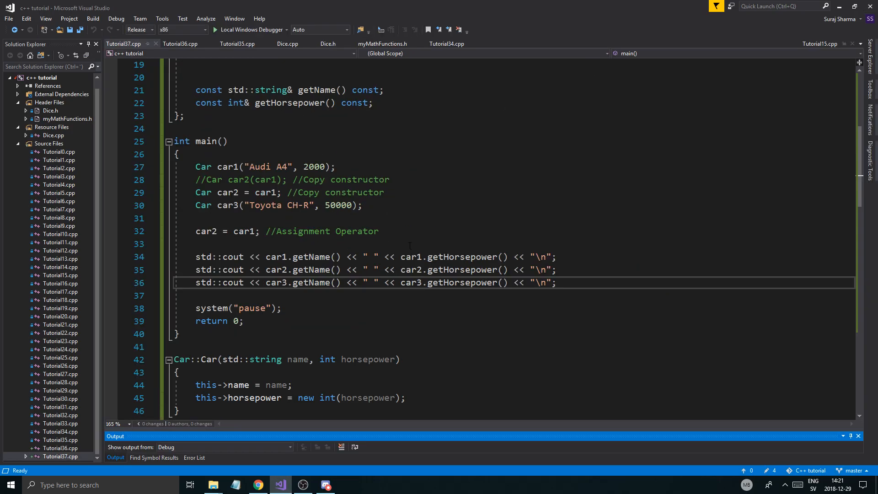
{"action": "scroll", "scroll_direction": "down", "scroll_amount": 3}
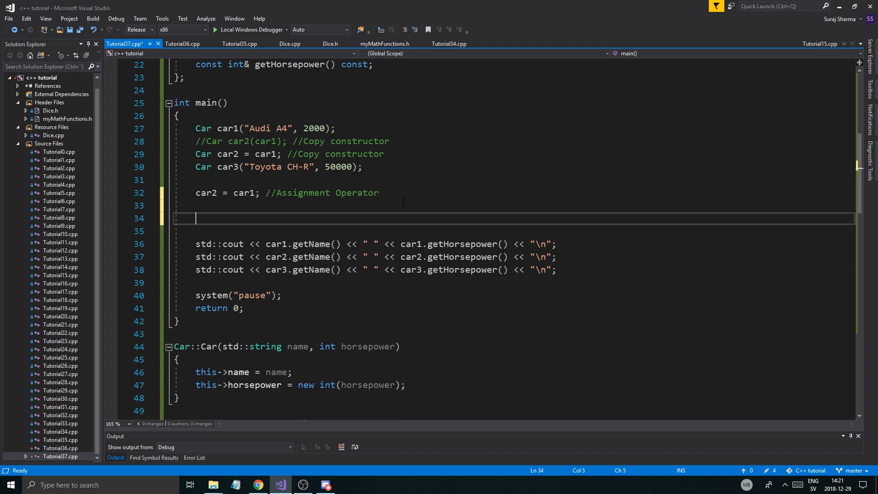
- Assign car1 = car3, run to see Toyota CH-R 50000 printed twice, and return to the code
{"action": "type", "text": "car1 ="}
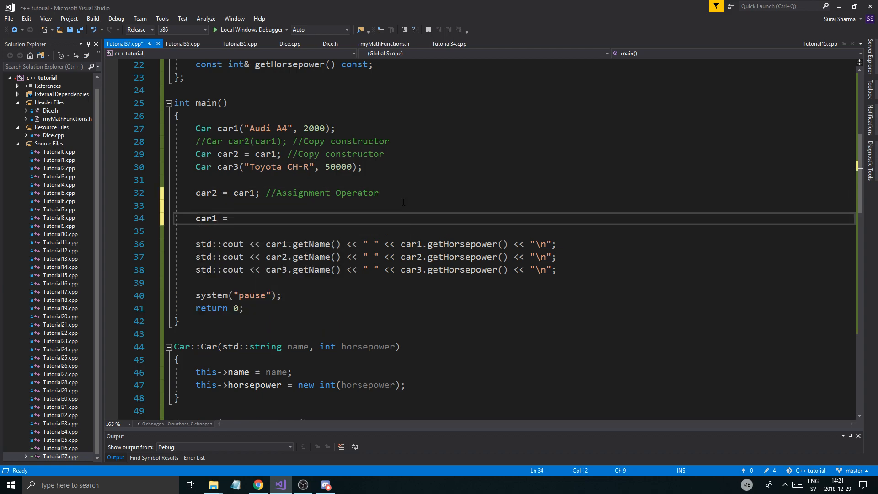
{"action": "type", "text": "car3;"}
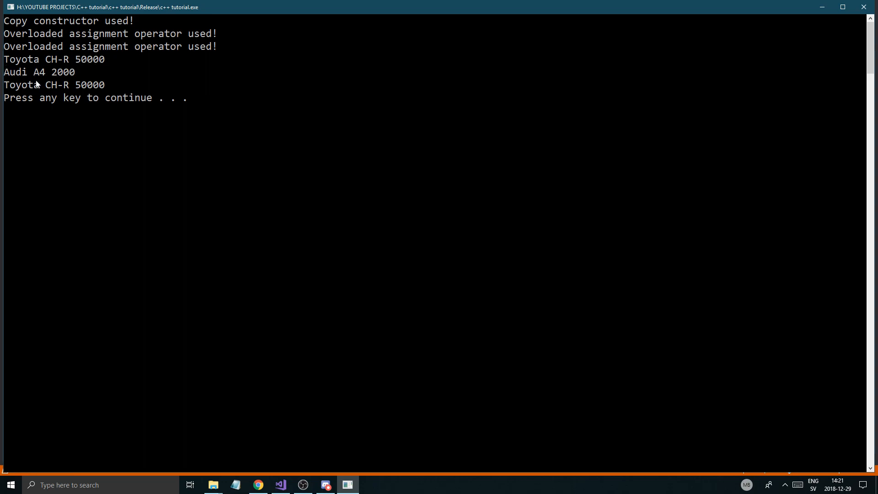
{"action": "left_click", "coordinate": [280, 485]}
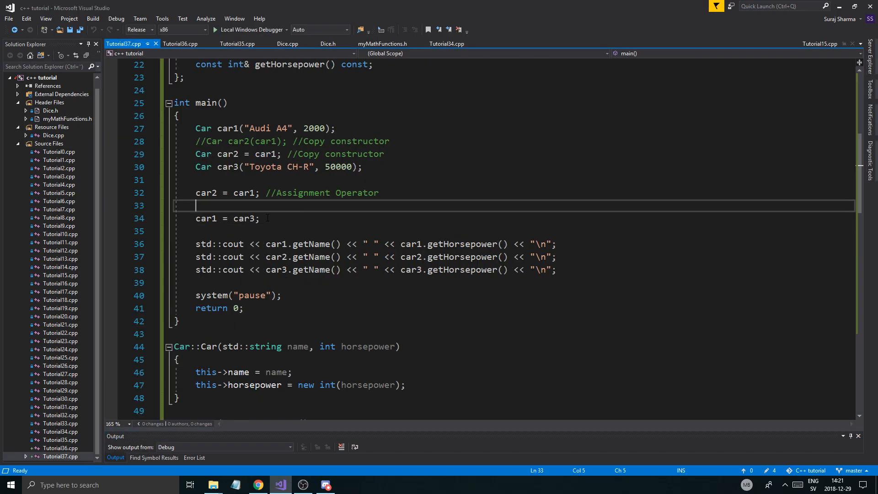
{"action": "left_click", "coordinate": [268, 219]}
{"action": "type", "text": "void operator= (const Car& obj);"}
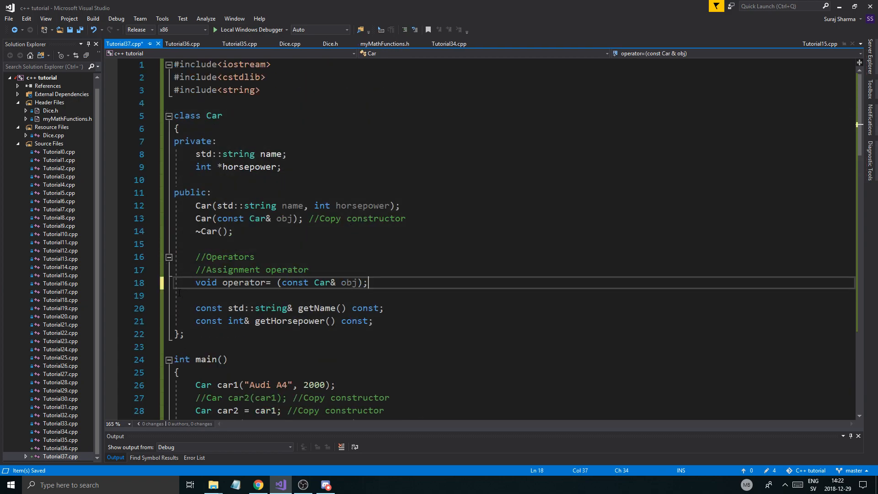
{"action": "mouse_move", "coordinate": [206, 283]}
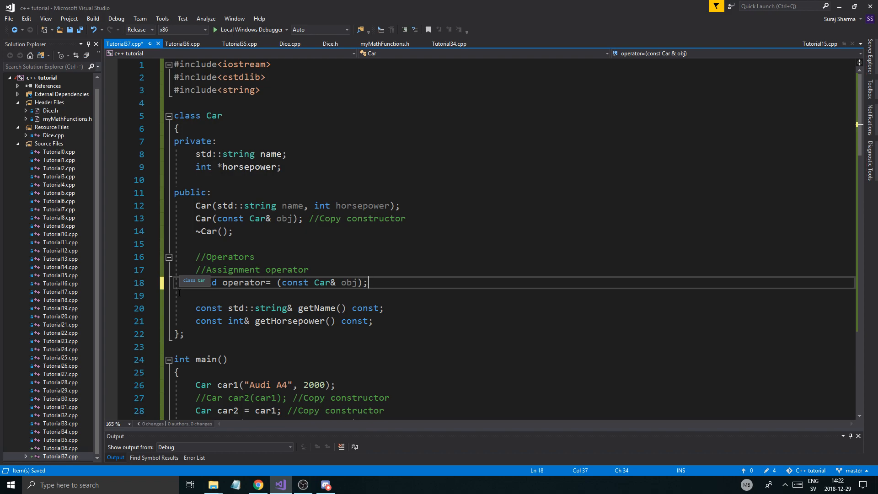
{"action": "scroll", "scroll_direction": "down", "scroll_amount": 3}
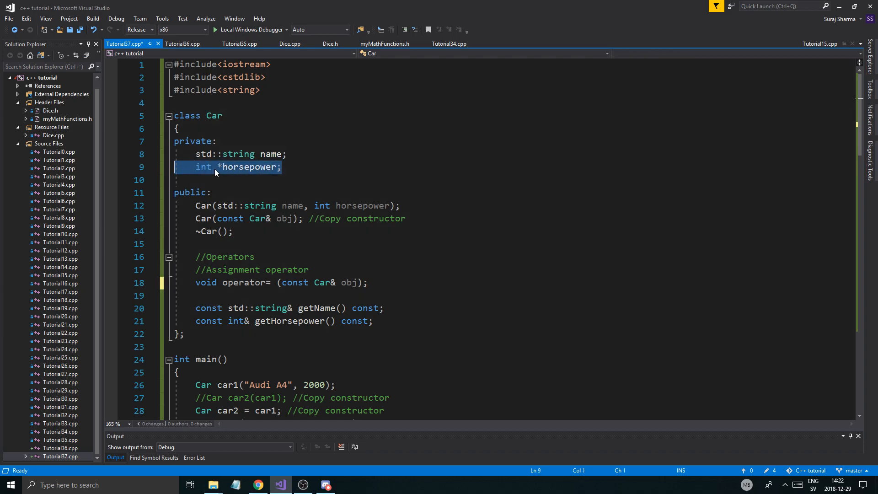
{"action": "scroll", "scroll_direction": "down", "scroll_amount": 3}
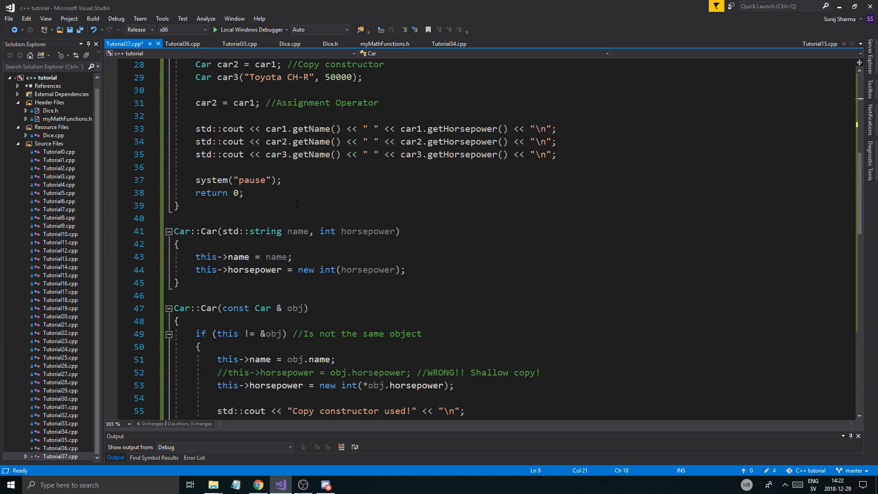
{"action": "scroll", "scroll_direction": "down", "scroll_amount": 3}
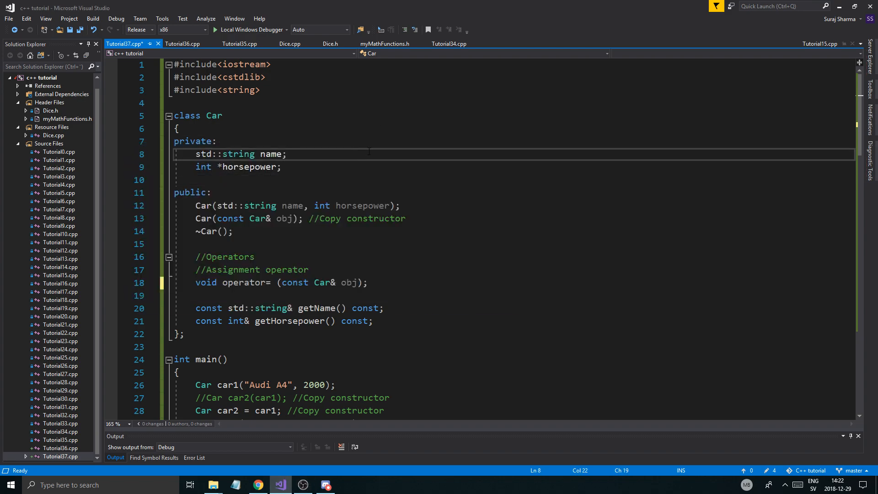
{"action": "left_click", "coordinate": [282, 166]}
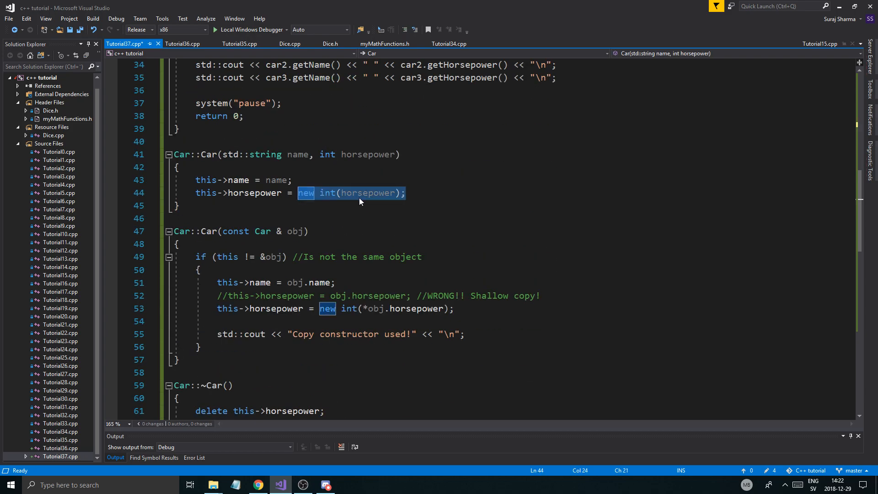
{"action": "left_click", "coordinate": [443, 193]}
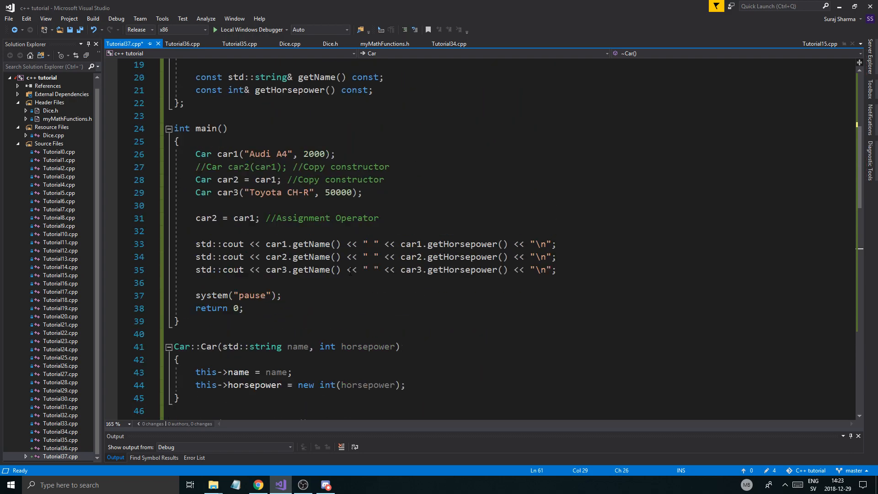
{"action": "scroll", "scroll_direction": "up", "scroll_amount": 3}
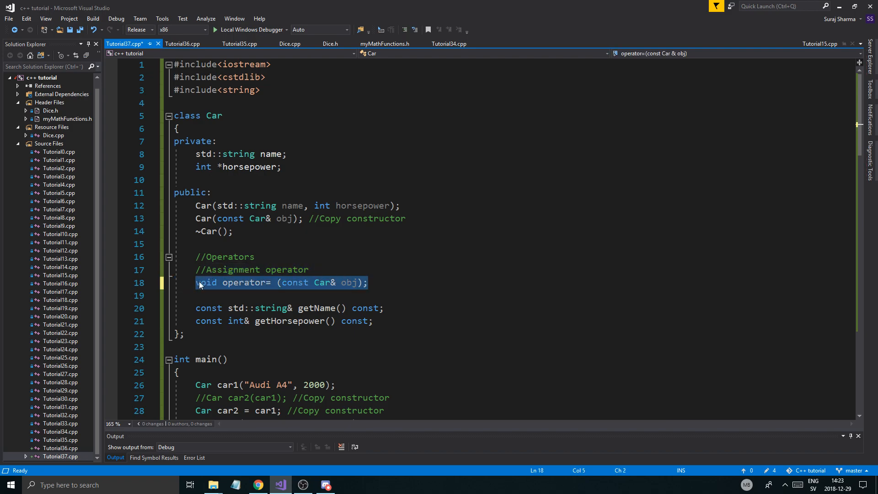
{"action": "left_click", "coordinate": [224, 218]}
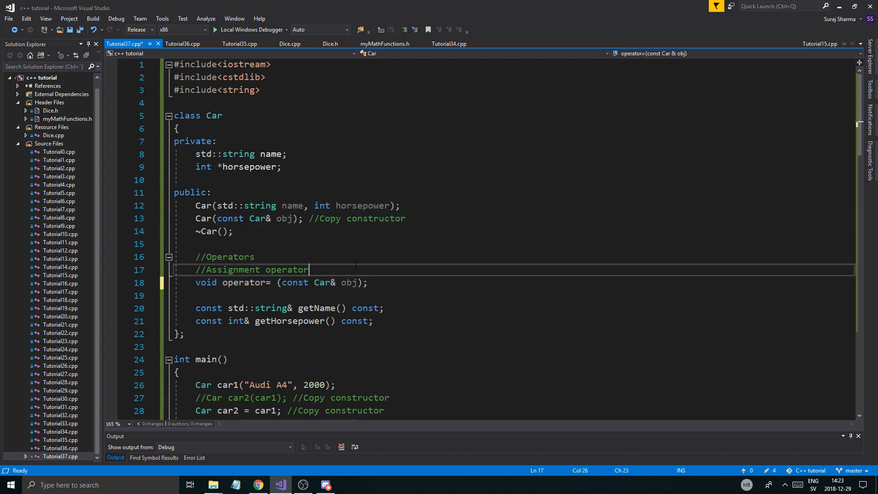
{"action": "scroll", "scroll_direction": "down", "scroll_amount": 3}
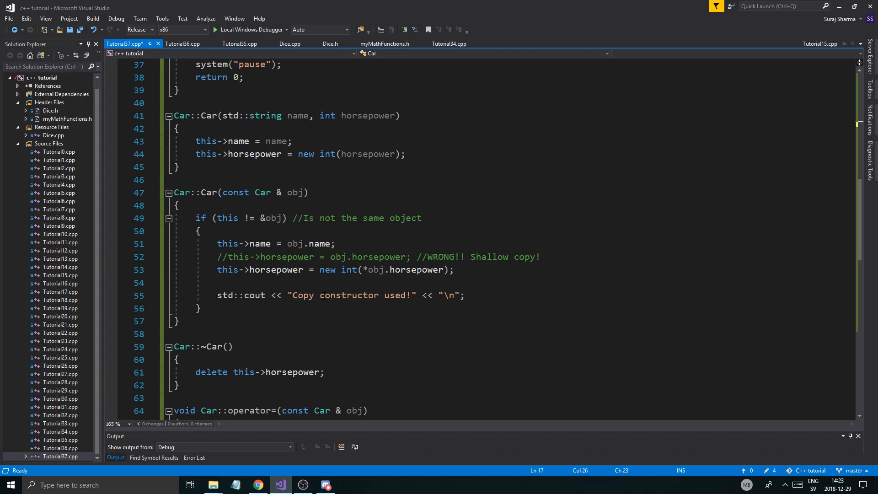
{"action": "mouse_move", "coordinate": [320, 296]}
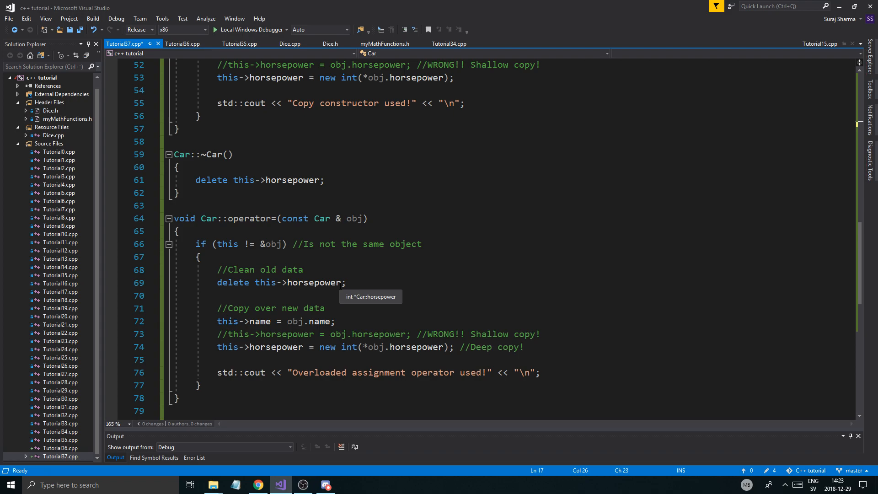
{"action": "left_click", "coordinate": [524, 308]}
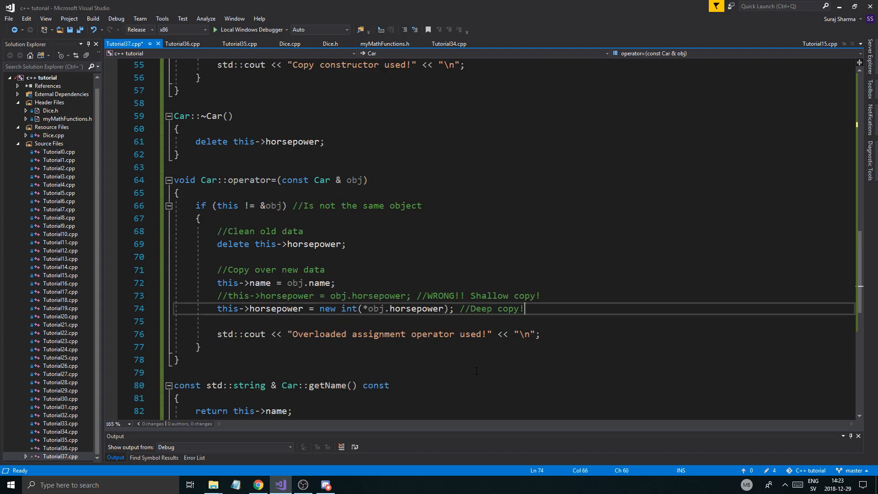
{"action": "scroll", "scroll_direction": "down", "scroll_amount": 3}
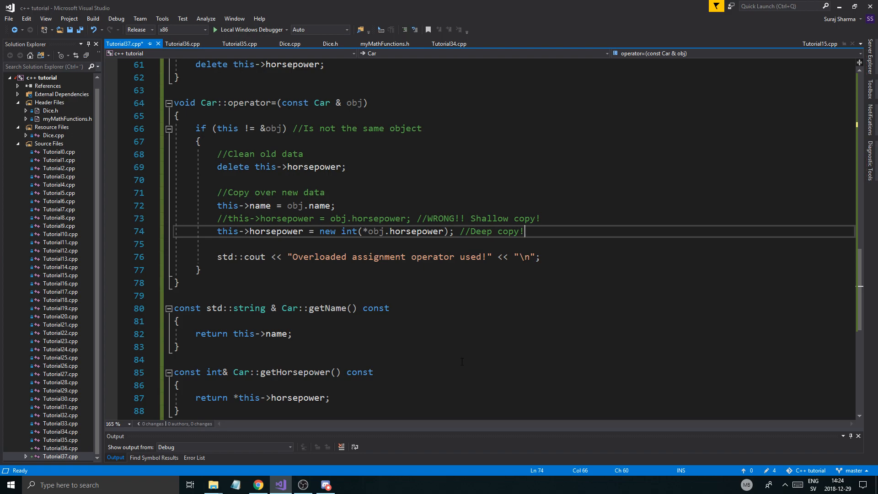
{"action": "left_click", "coordinate": [302, 485]}
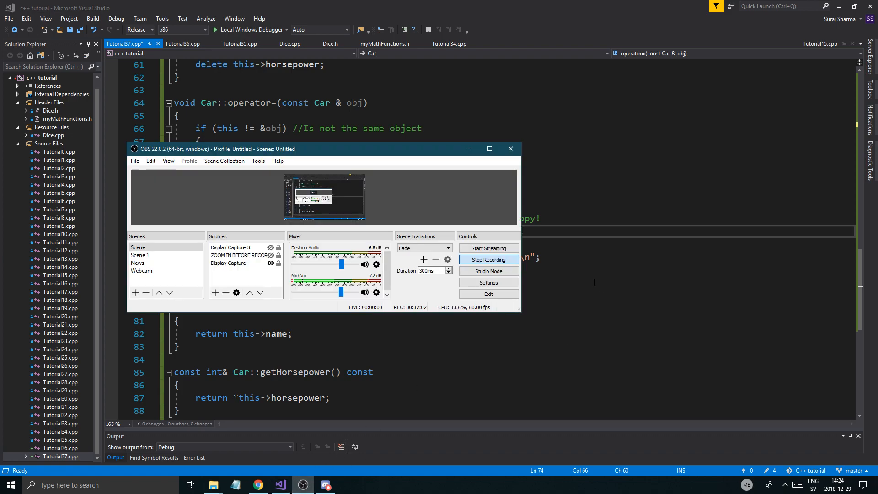